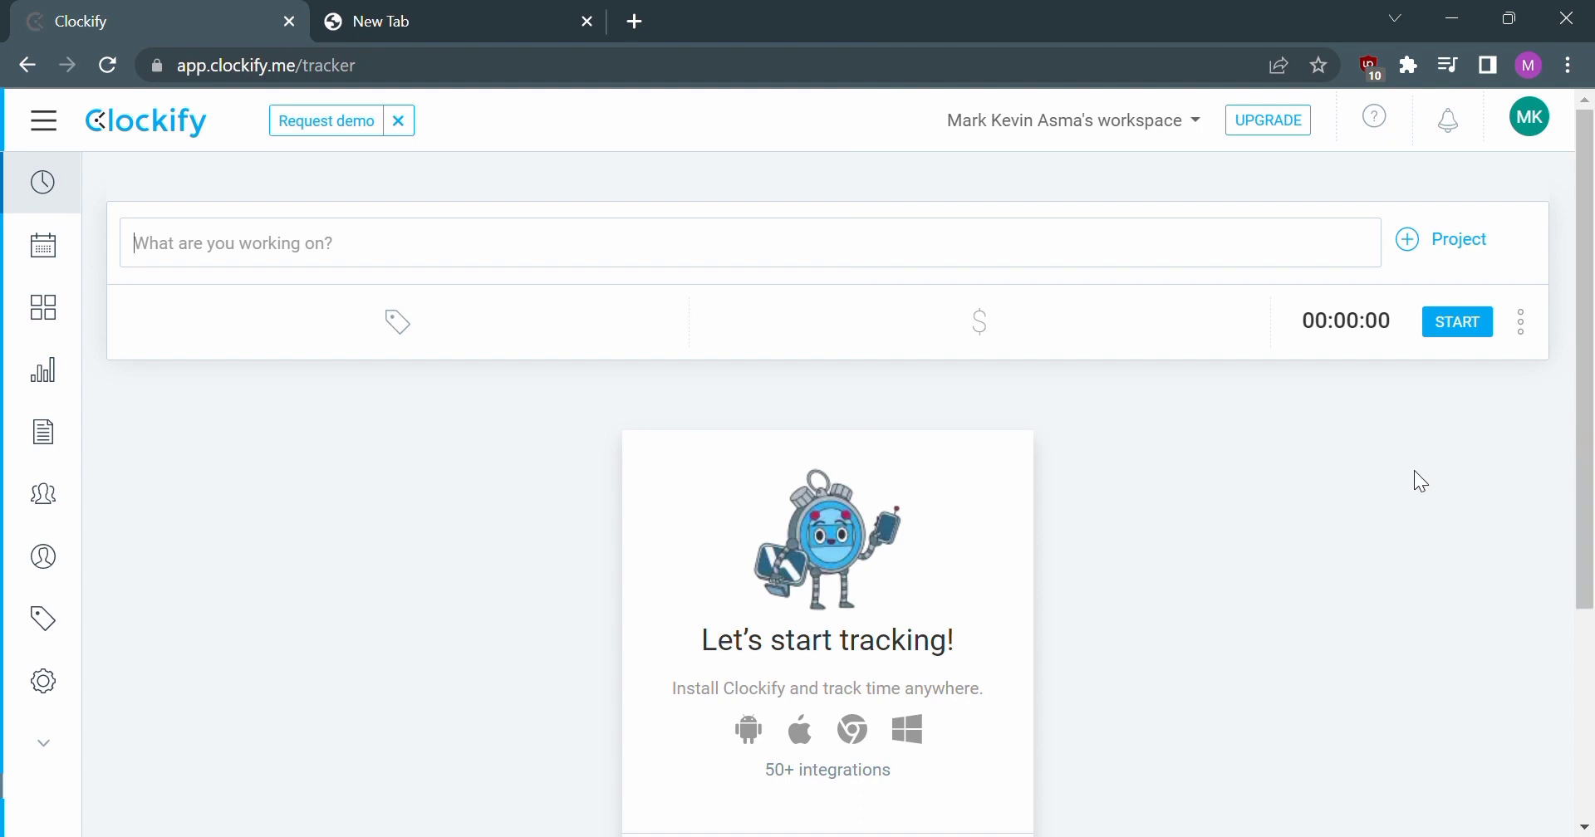
pyautogui.moveTo(221, 166)
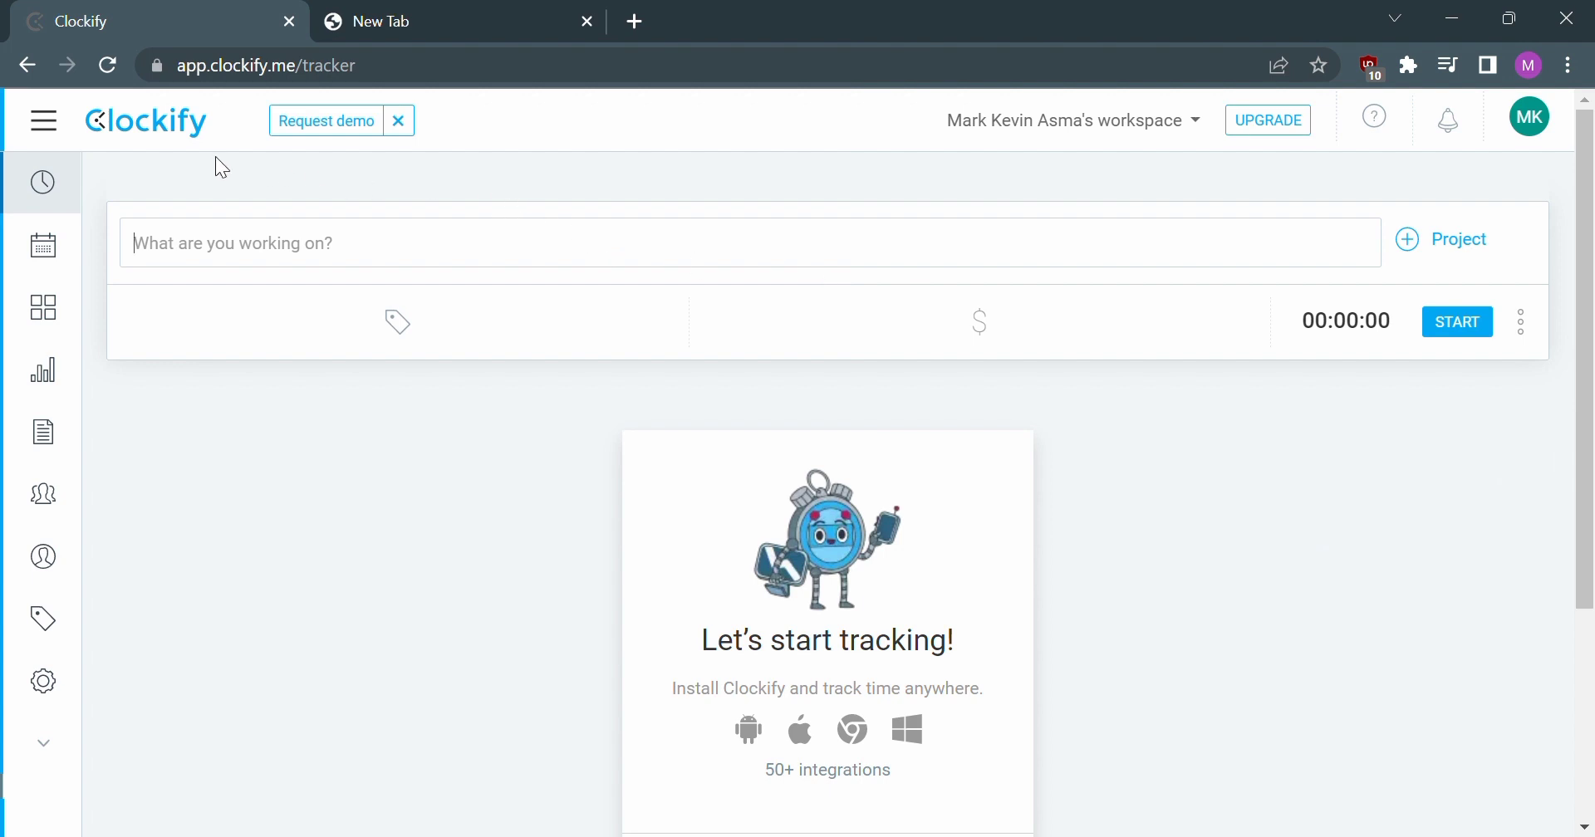
pyautogui.moveTo(1110, 198)
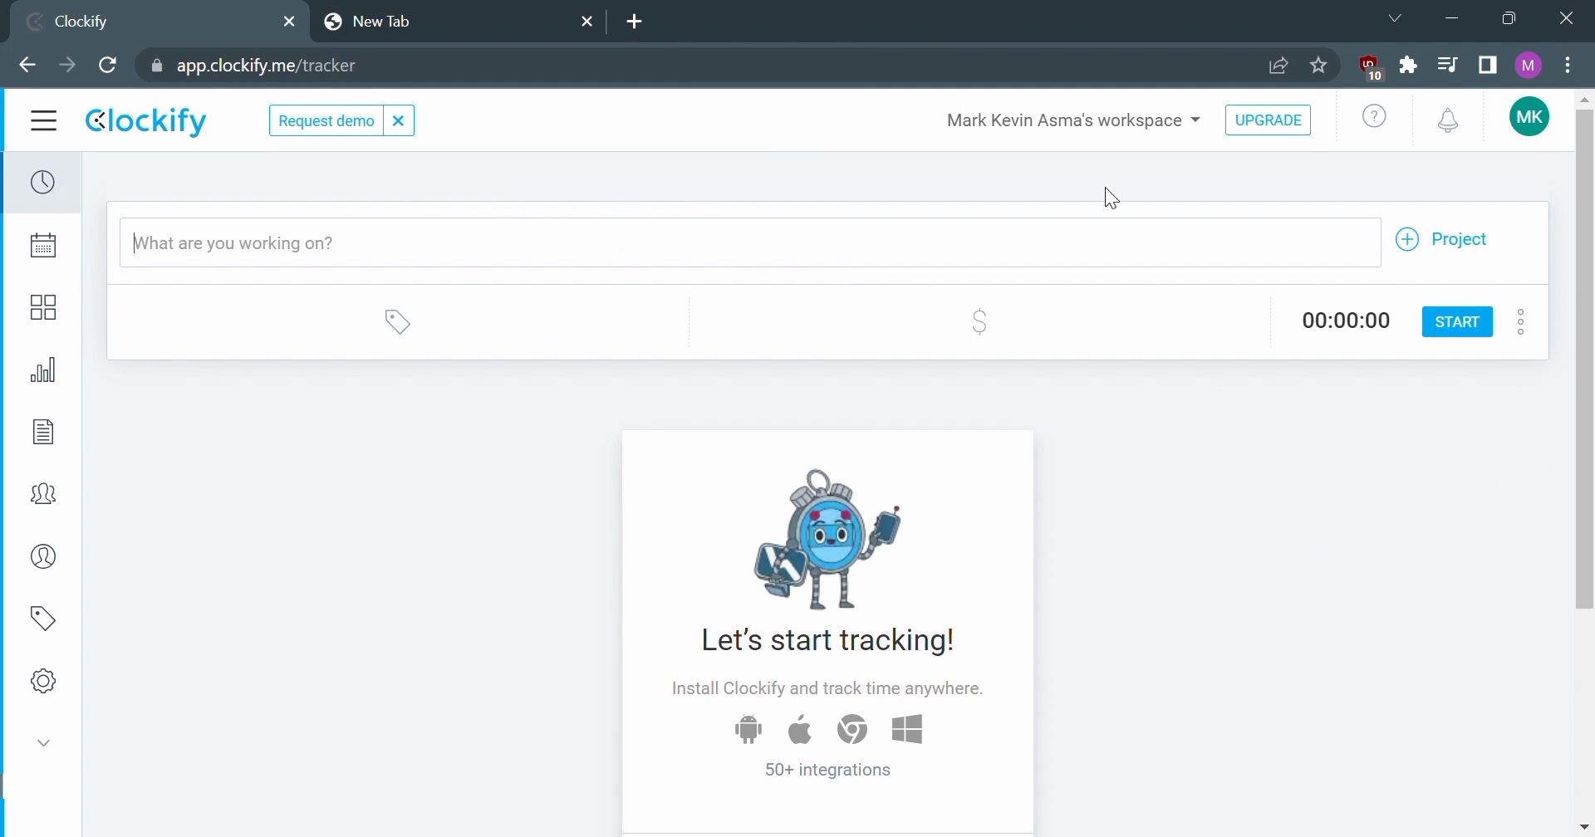
pyautogui.moveTo(1316, 251)
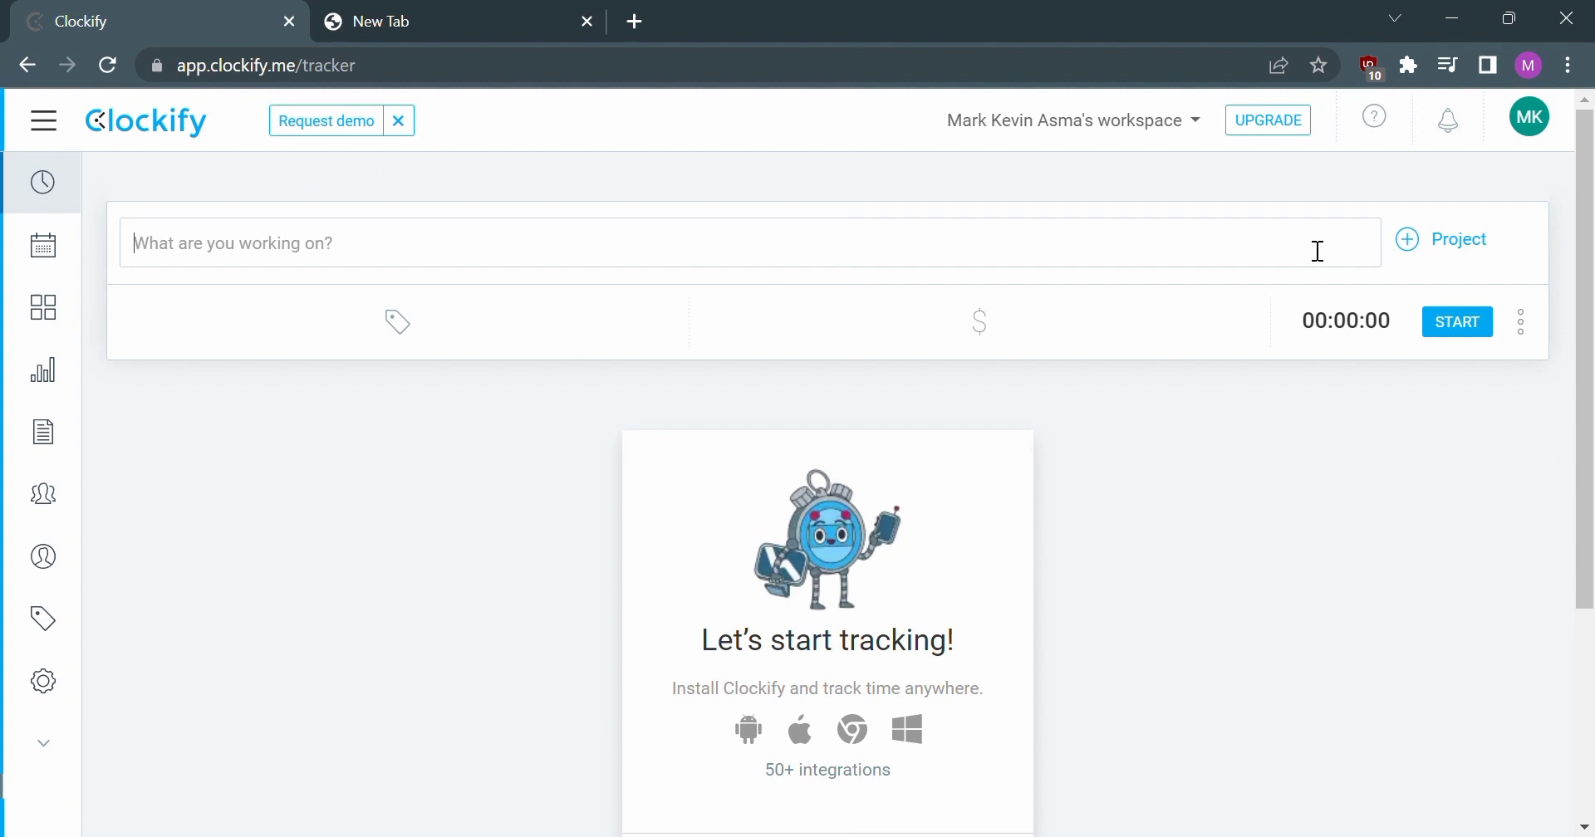
pyautogui.moveTo(1457, 239)
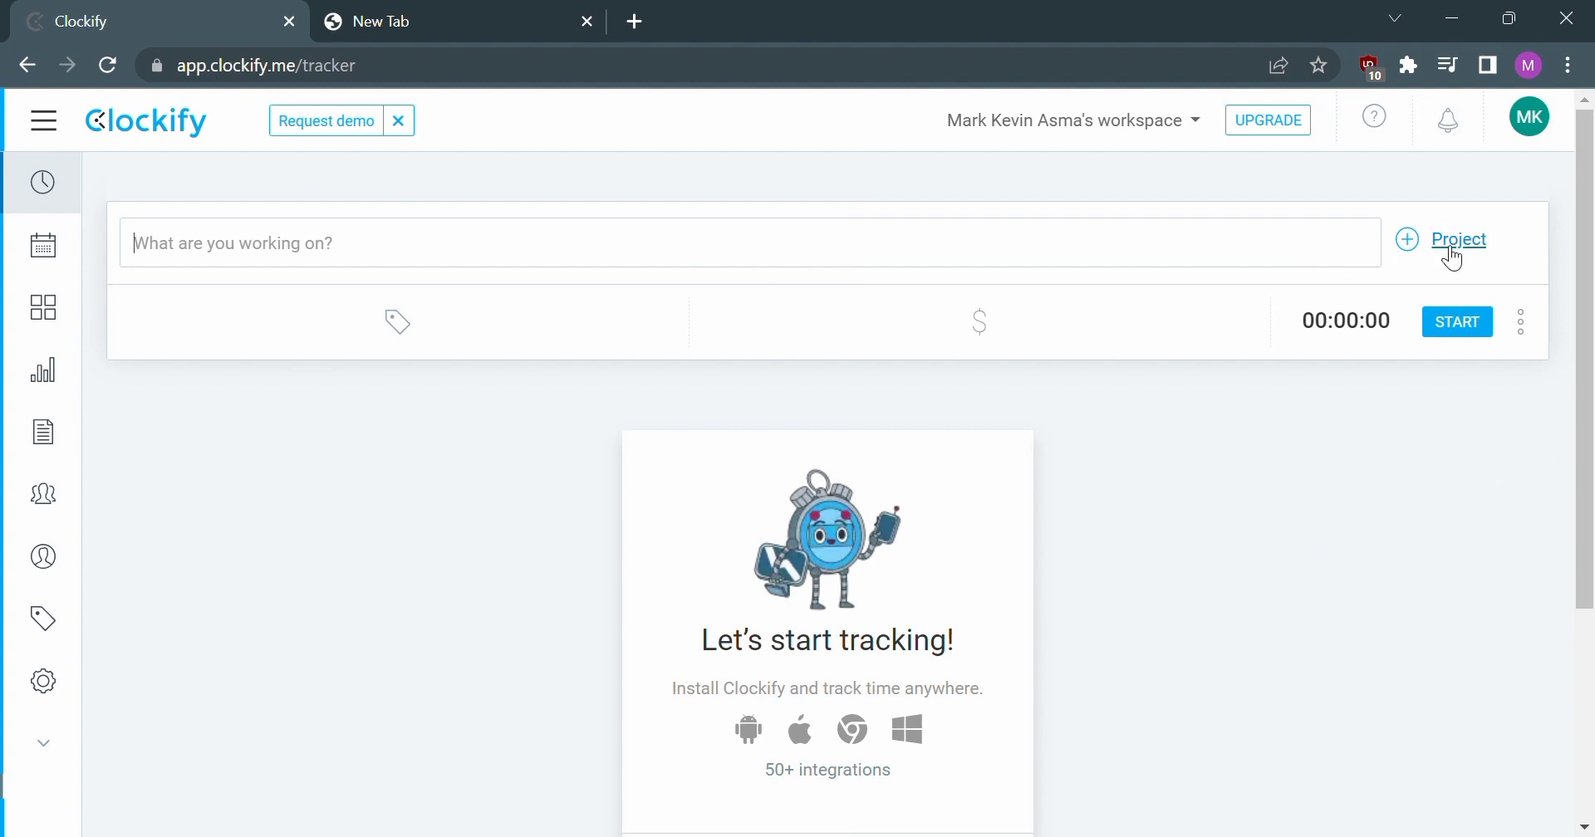
pyautogui.moveTo(886, 261)
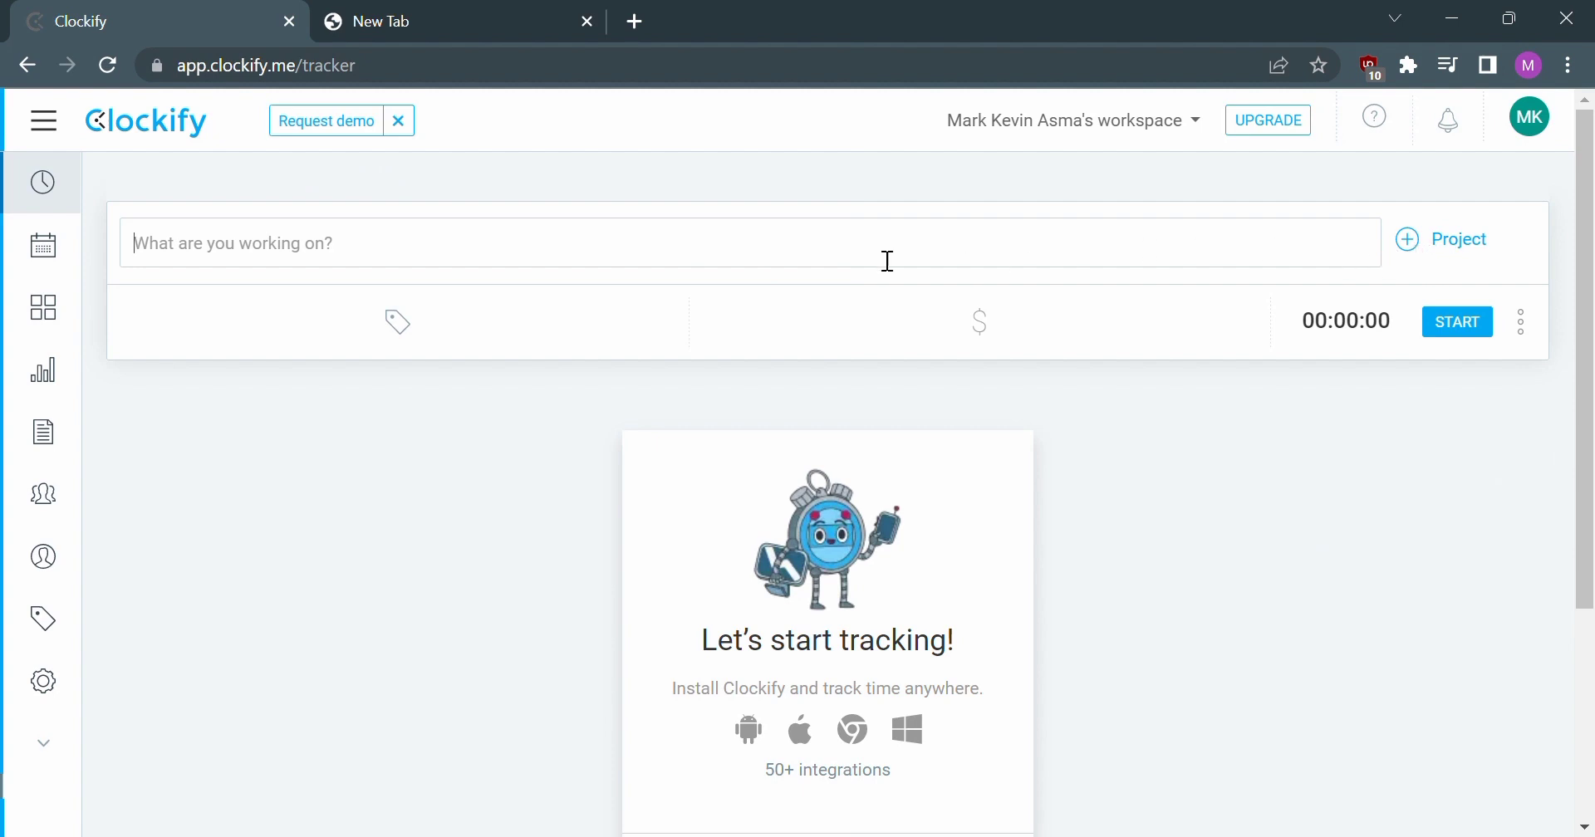
pyautogui.moveTo(43, 183)
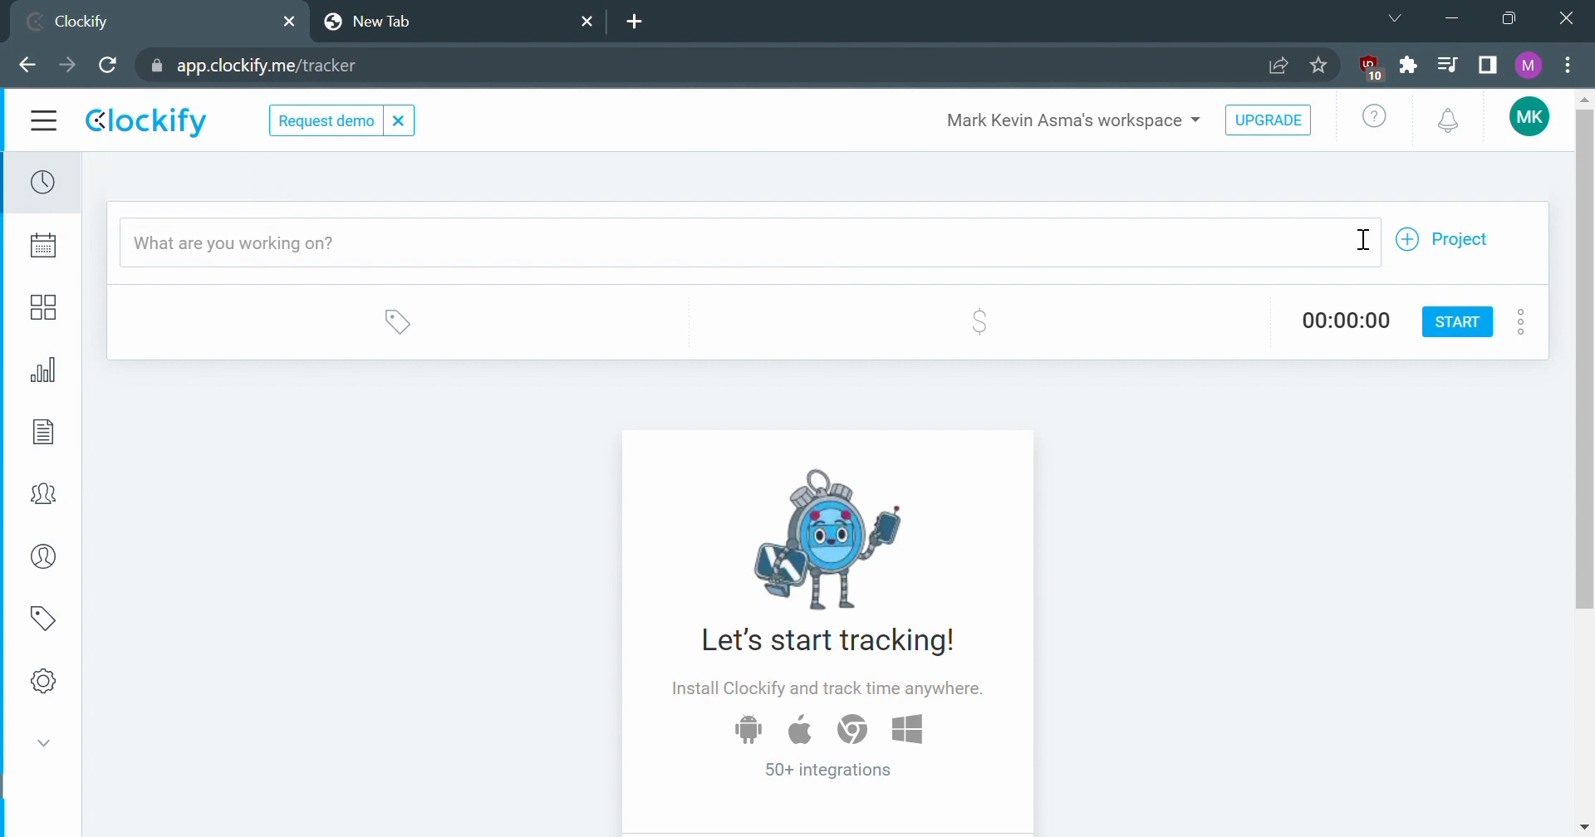
# - Start a new project from the entry's project picker and name it 'My Project'
pyautogui.click(1442, 239)
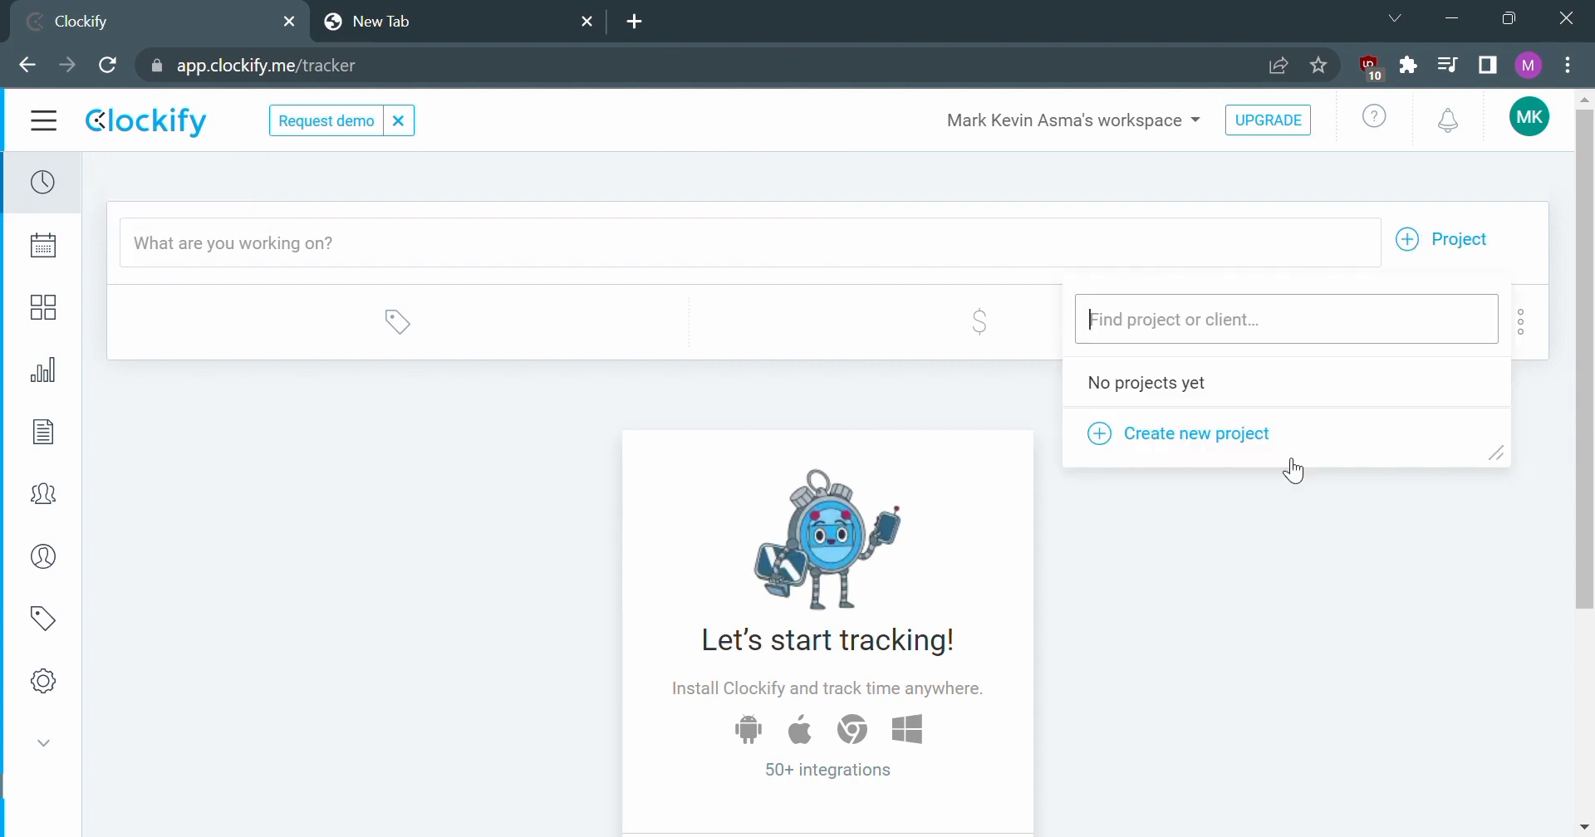
pyautogui.click(1198, 432)
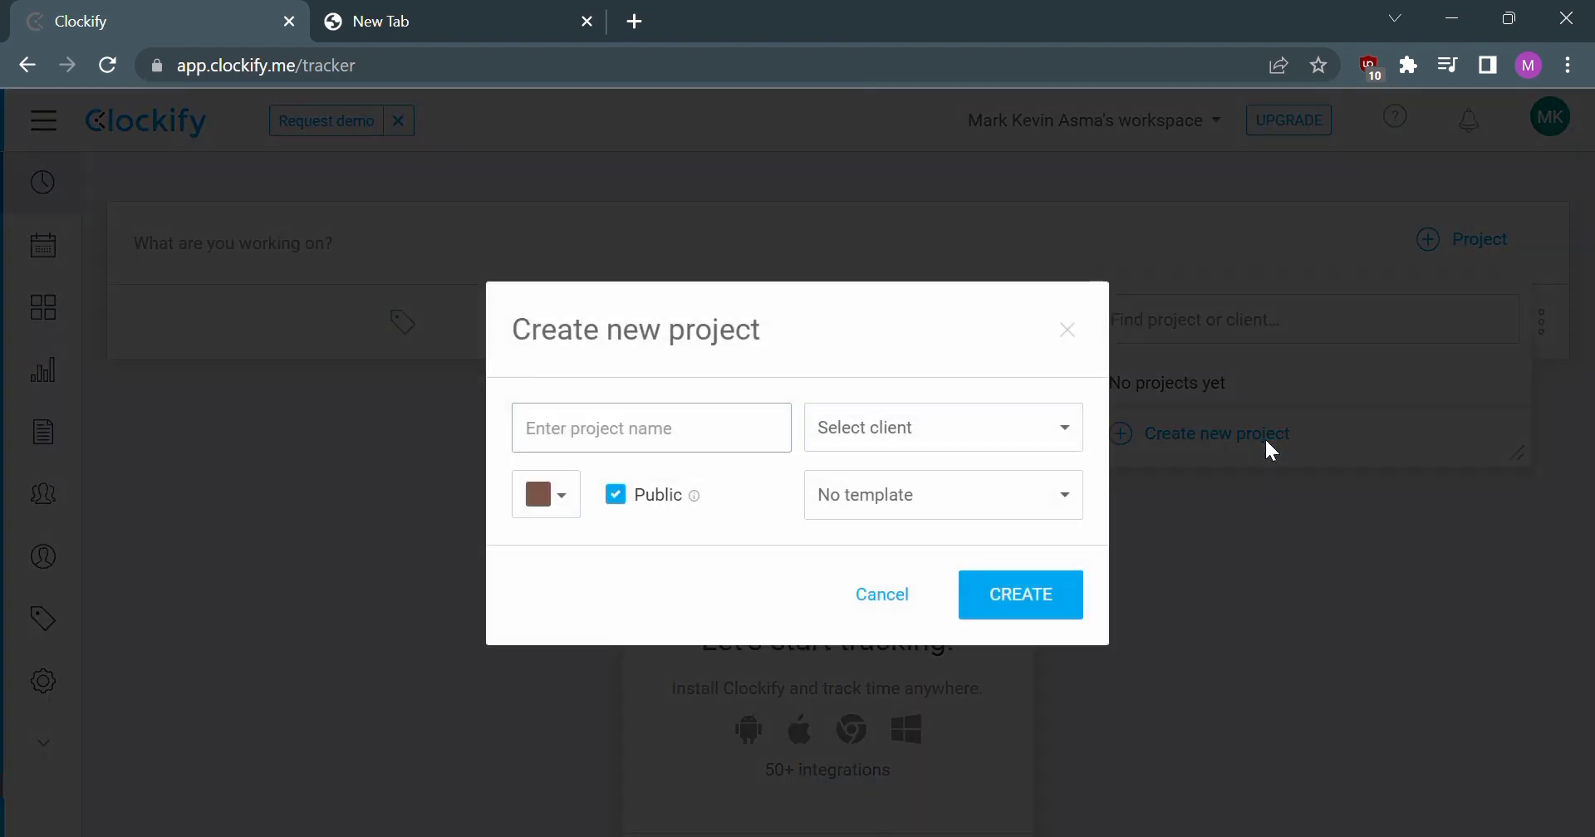
pyautogui.moveTo(746, 447)
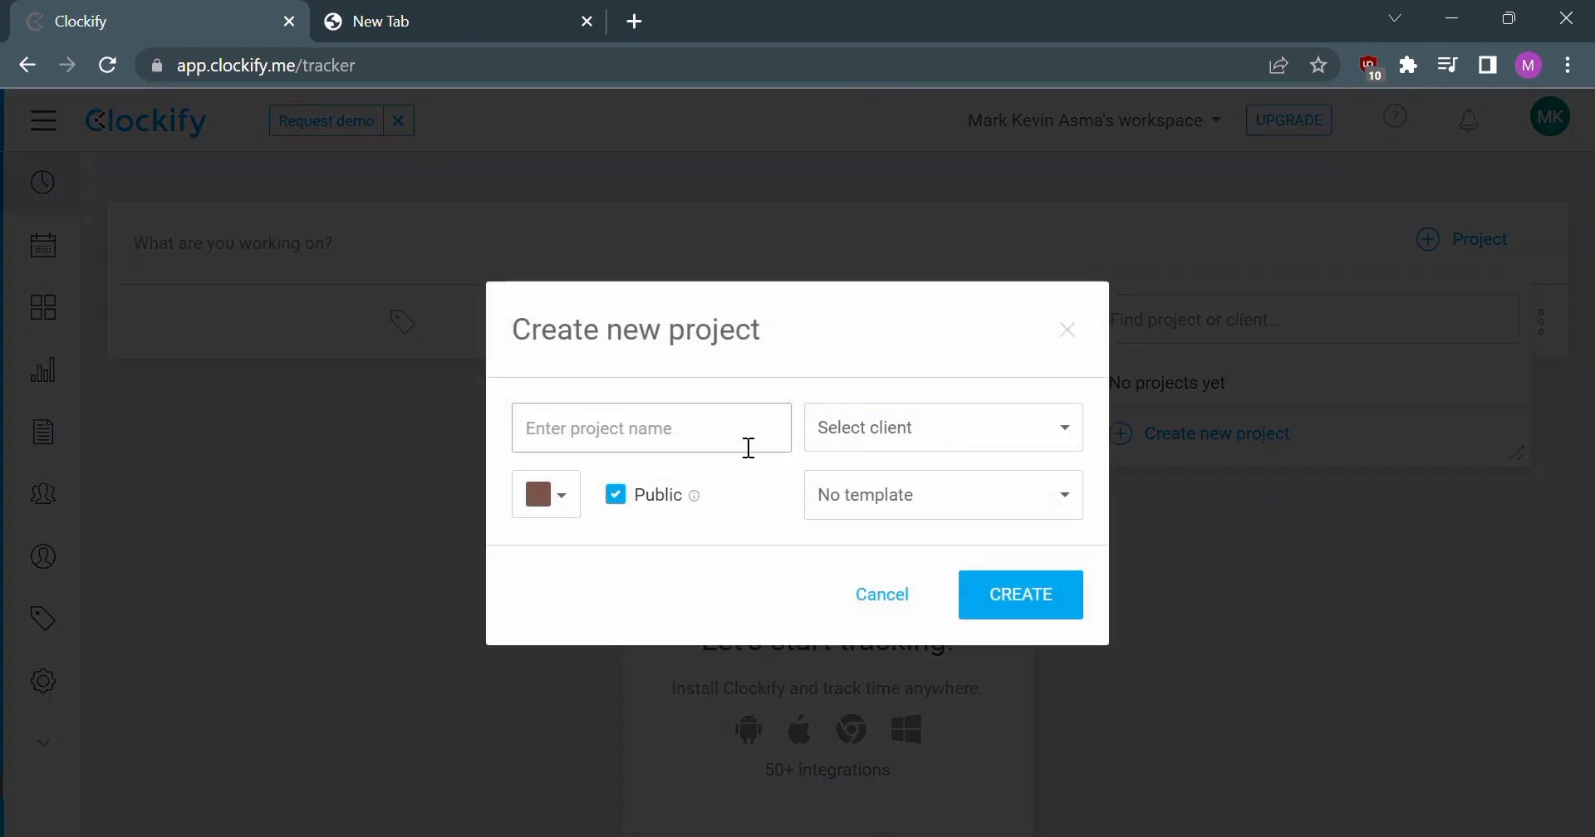
pyautogui.moveTo(713, 464)
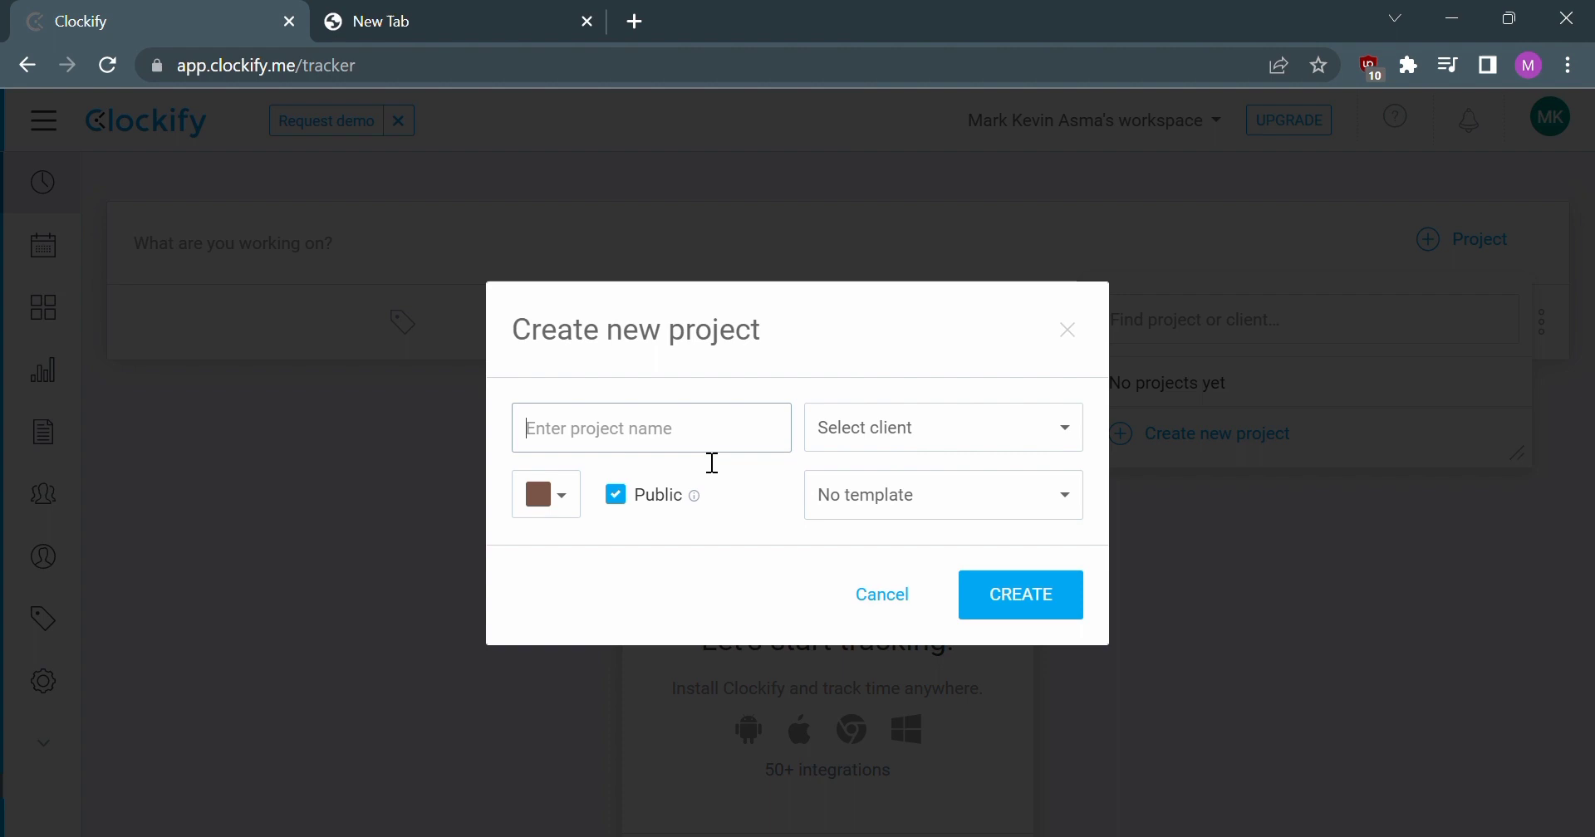
pyautogui.write('M')
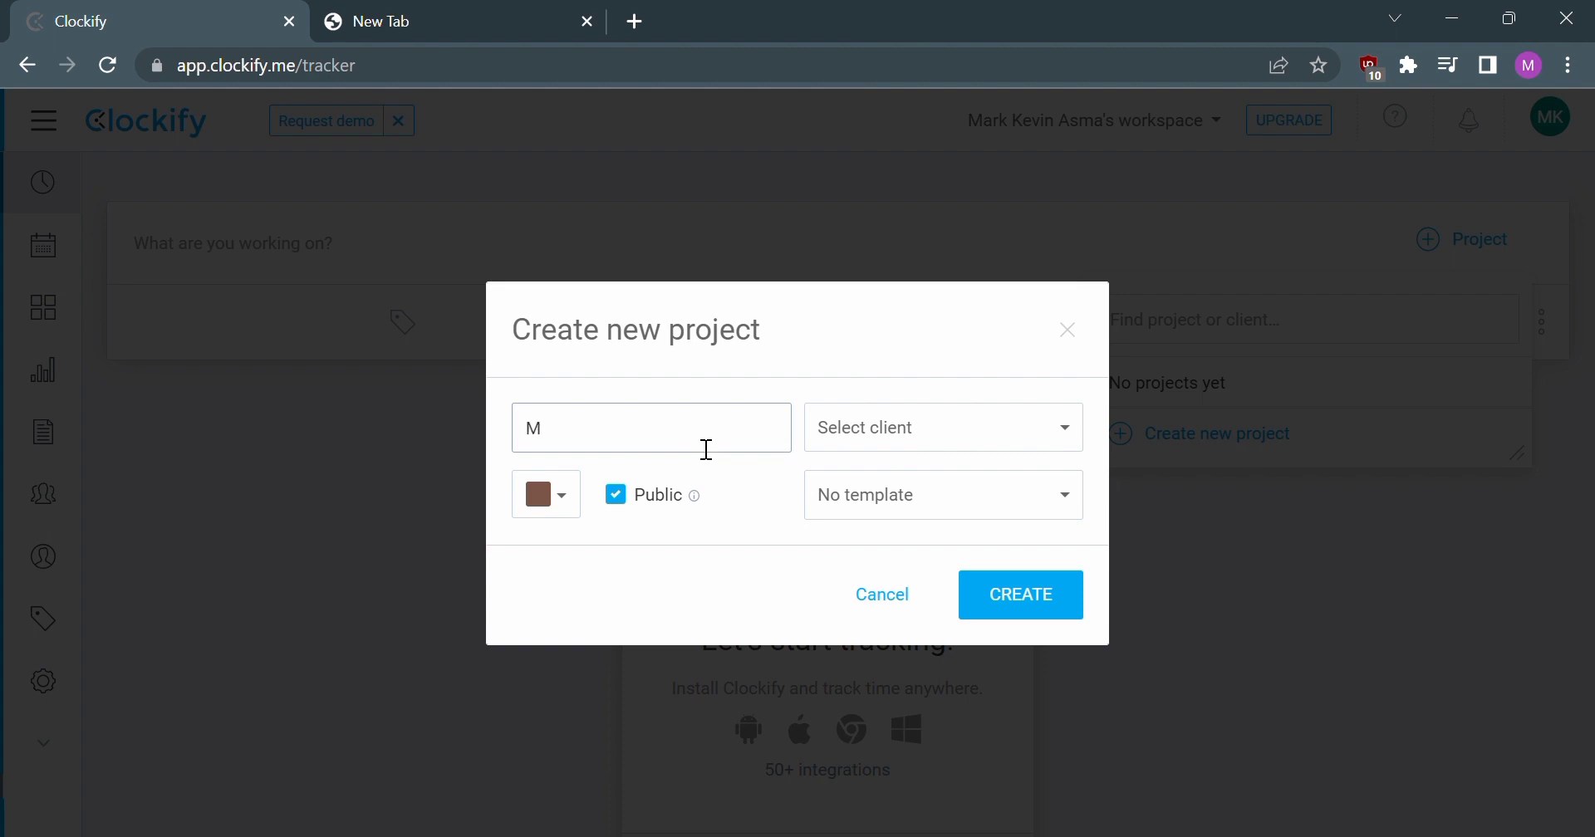
pyautogui.write('y P')
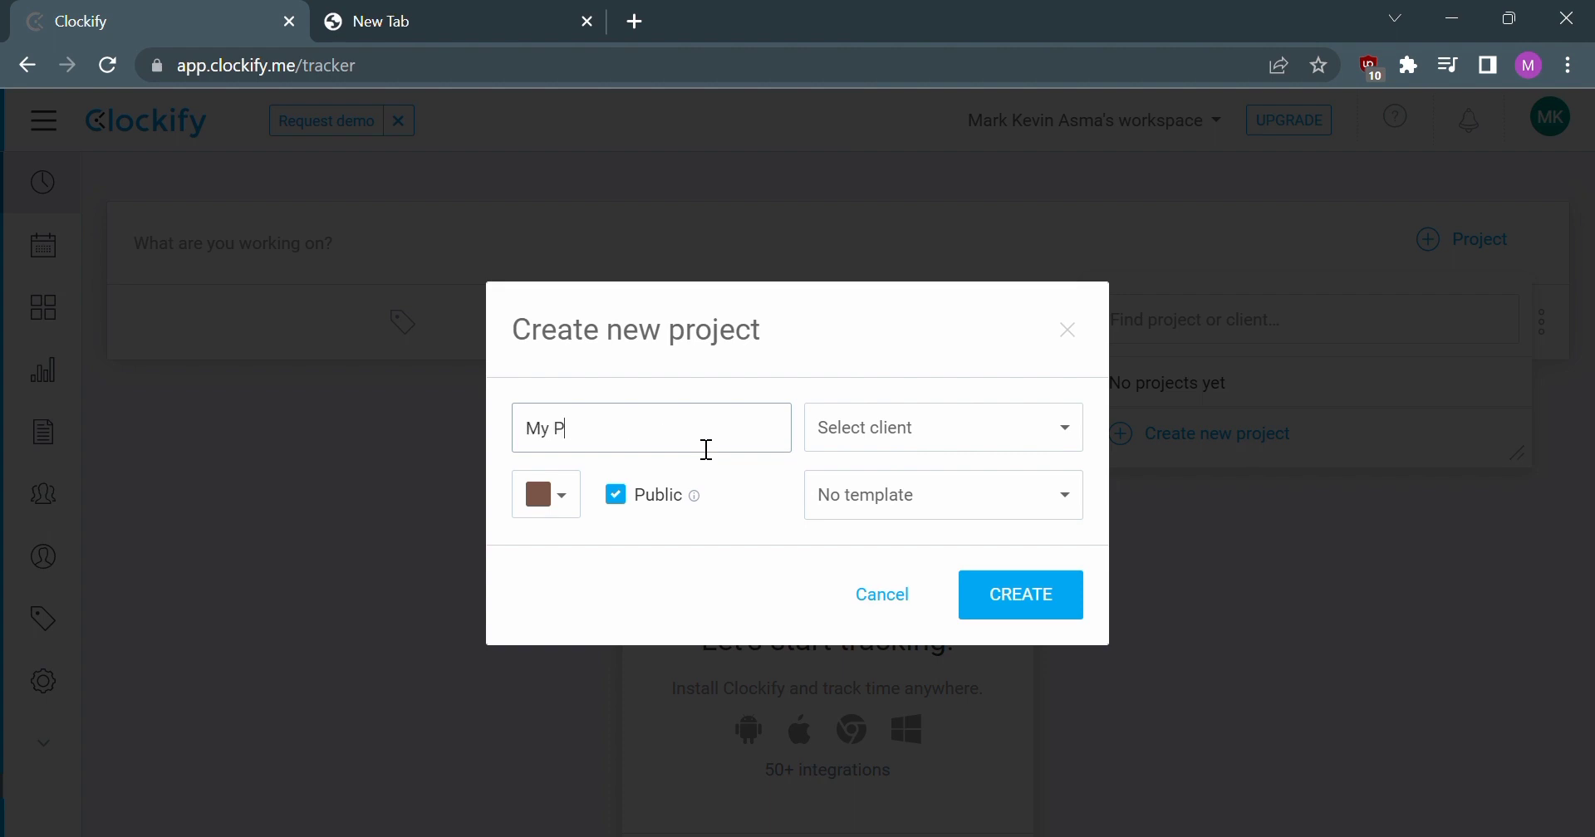
pyautogui.write('roject')
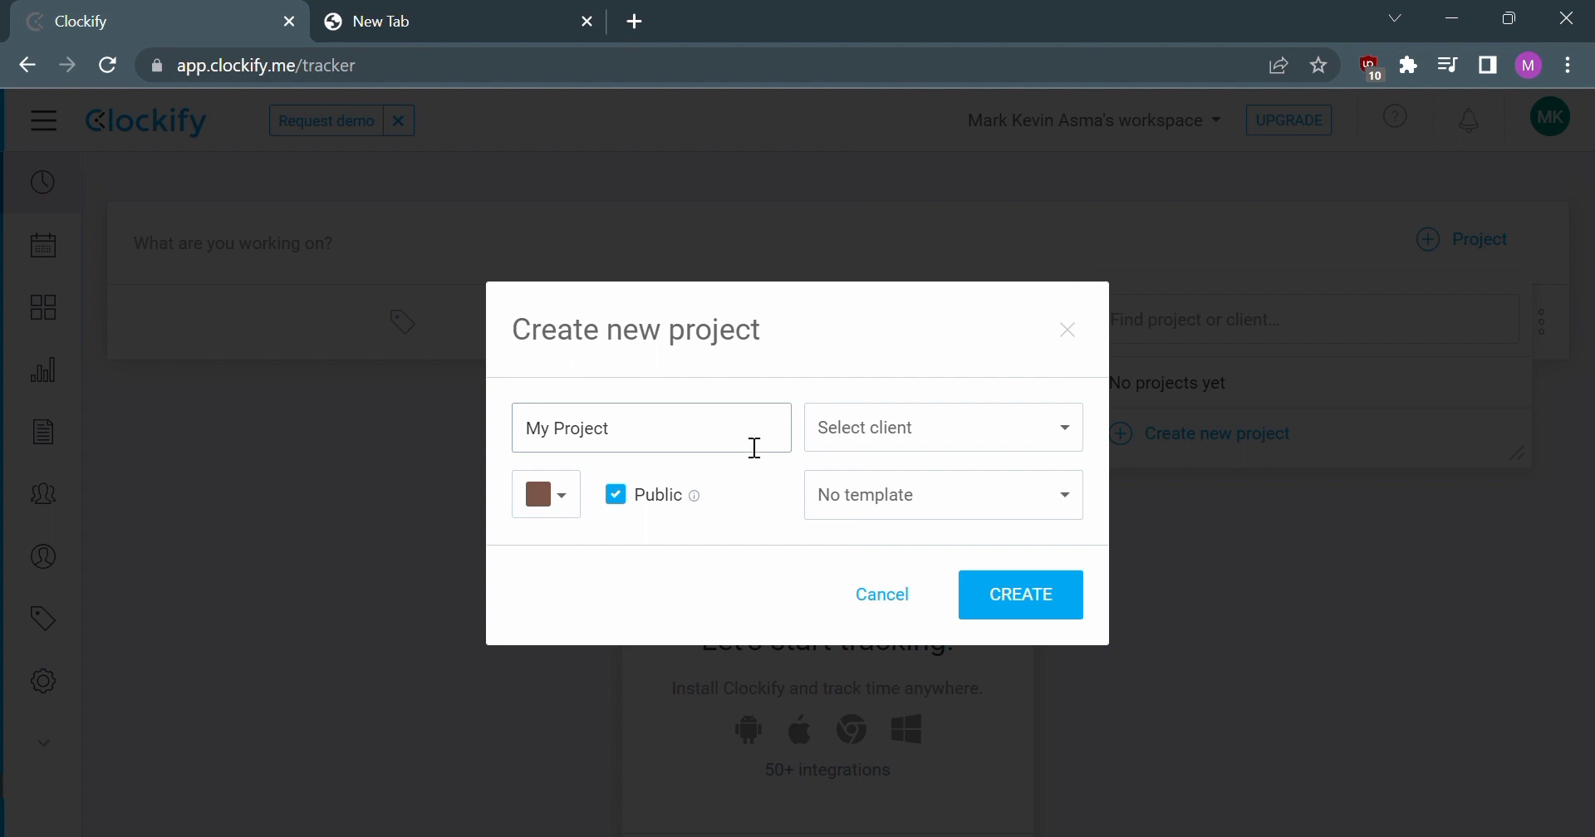
pyautogui.click(943, 427)
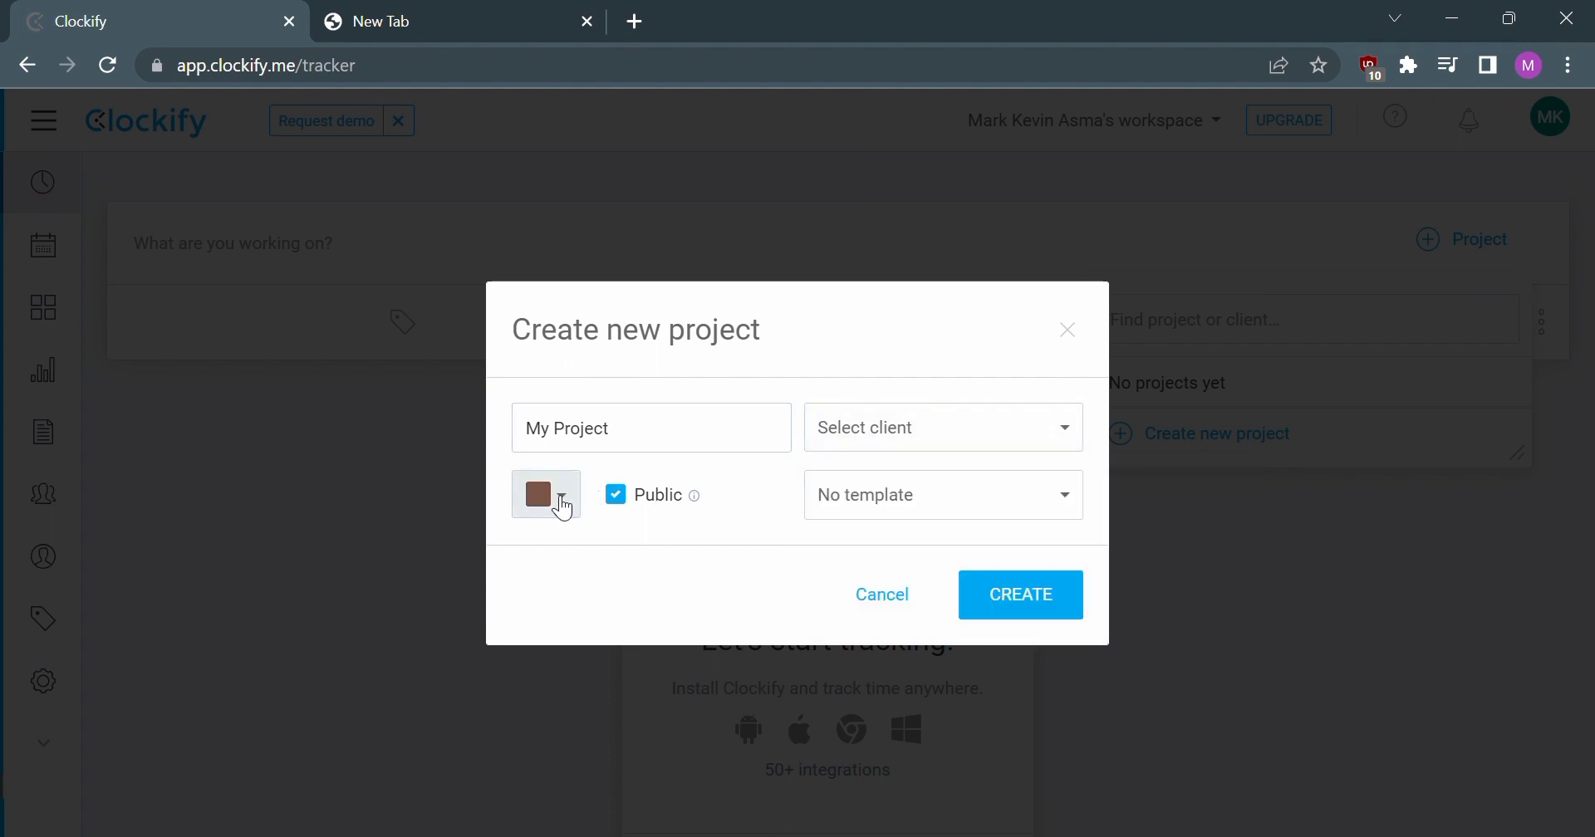
# - Give the project the red colour and create it, assigning it to the time entry
pyautogui.click(545, 495)
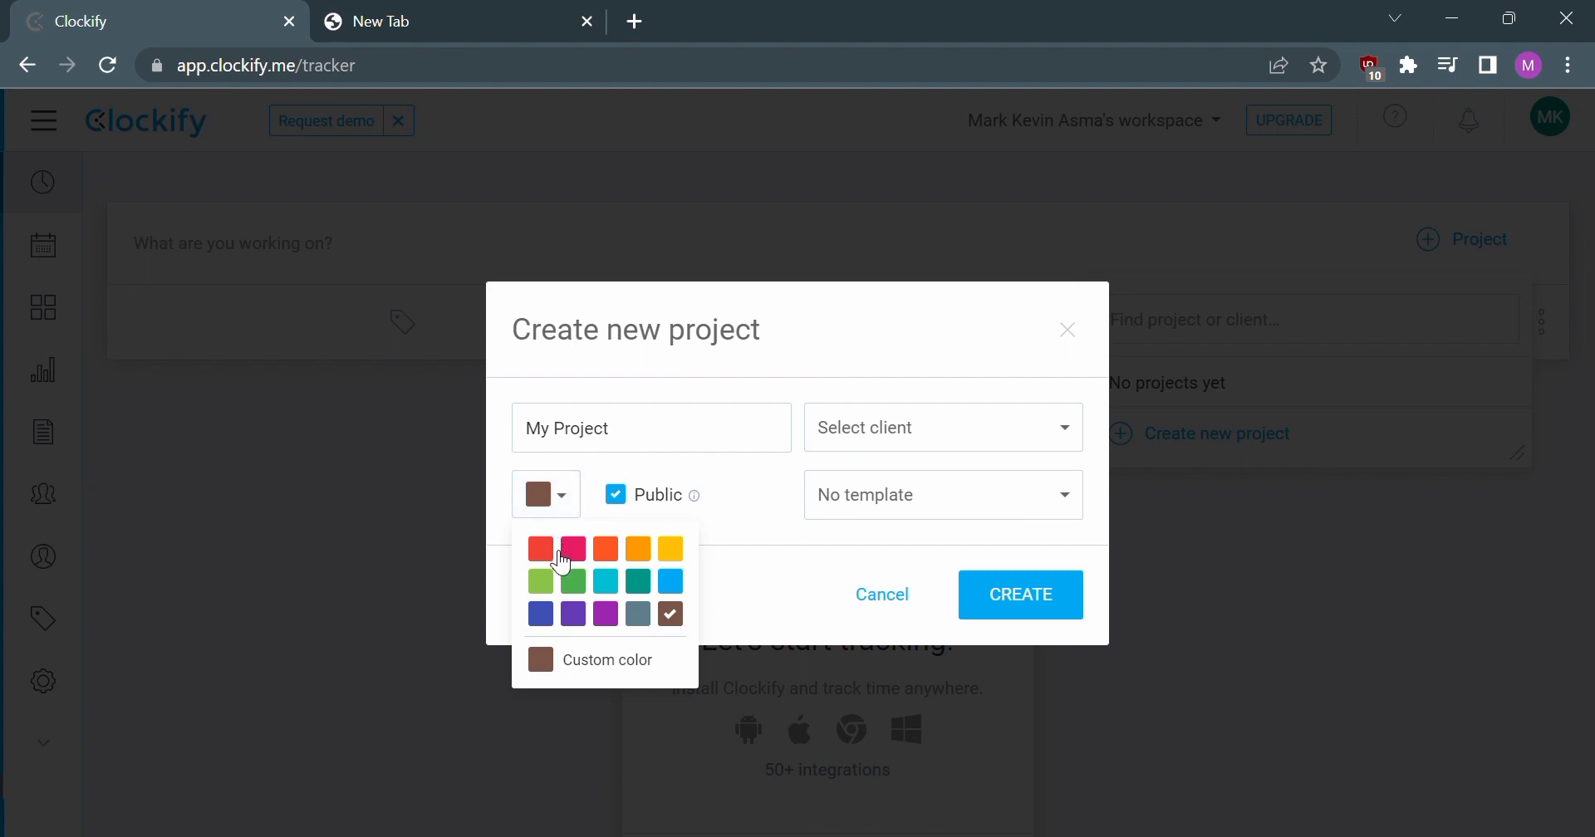
pyautogui.click(540, 548)
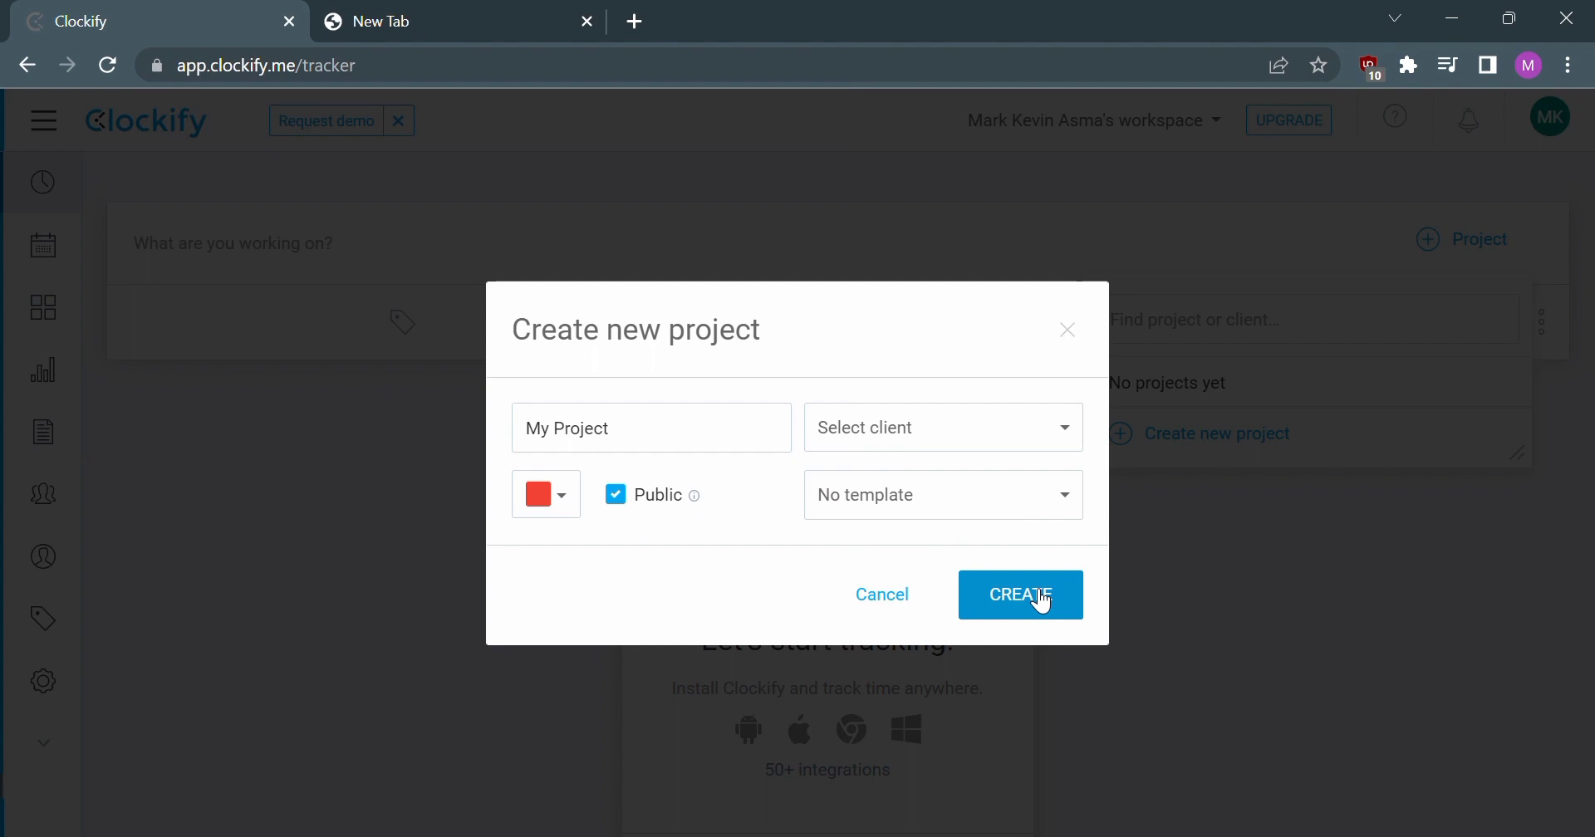
pyautogui.moveTo(626, 502)
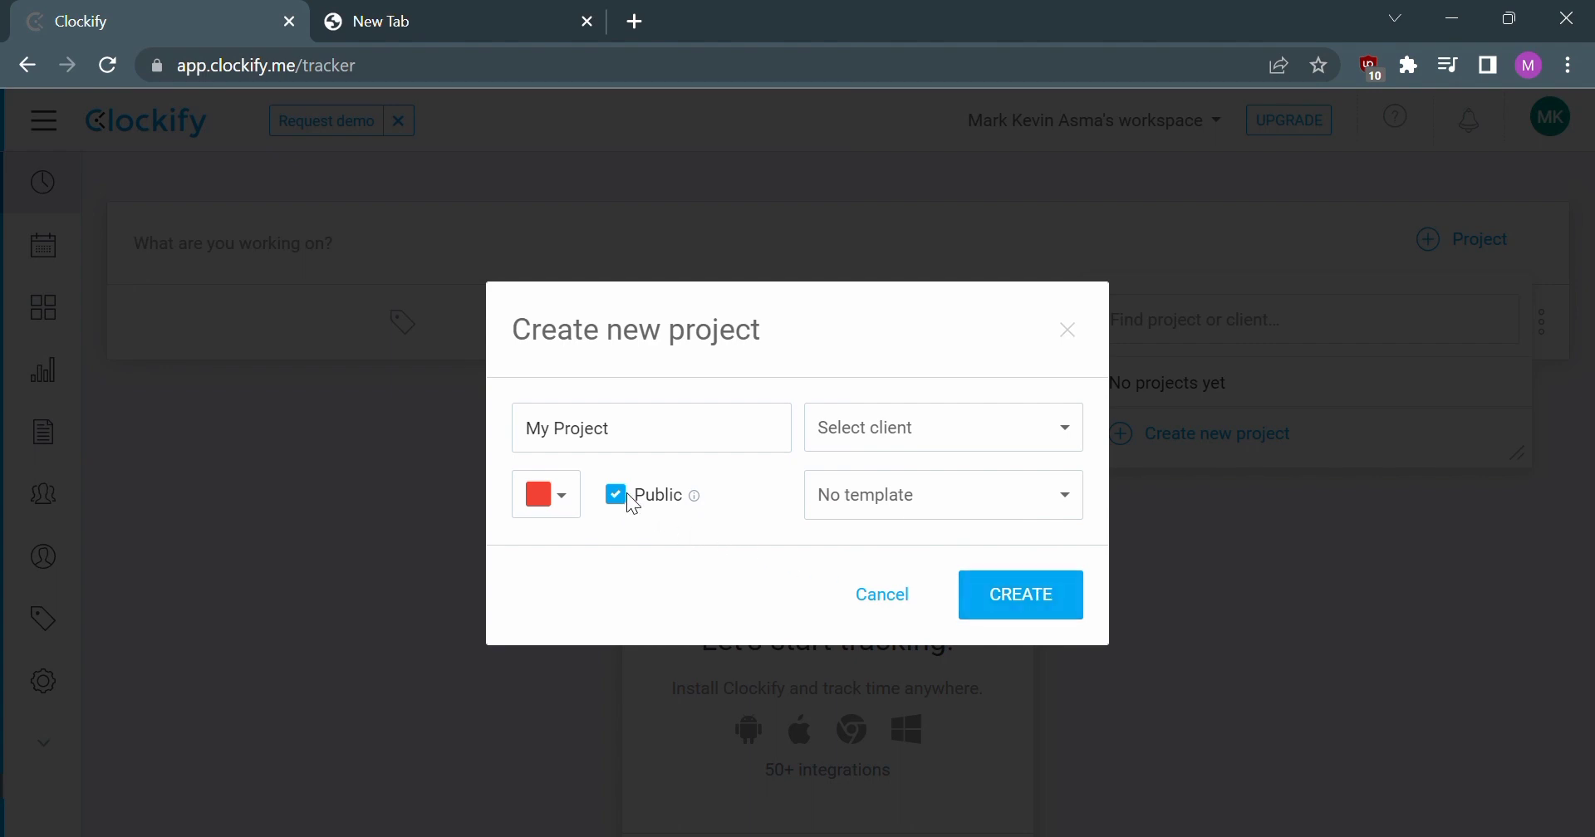
pyautogui.moveTo(1020, 595)
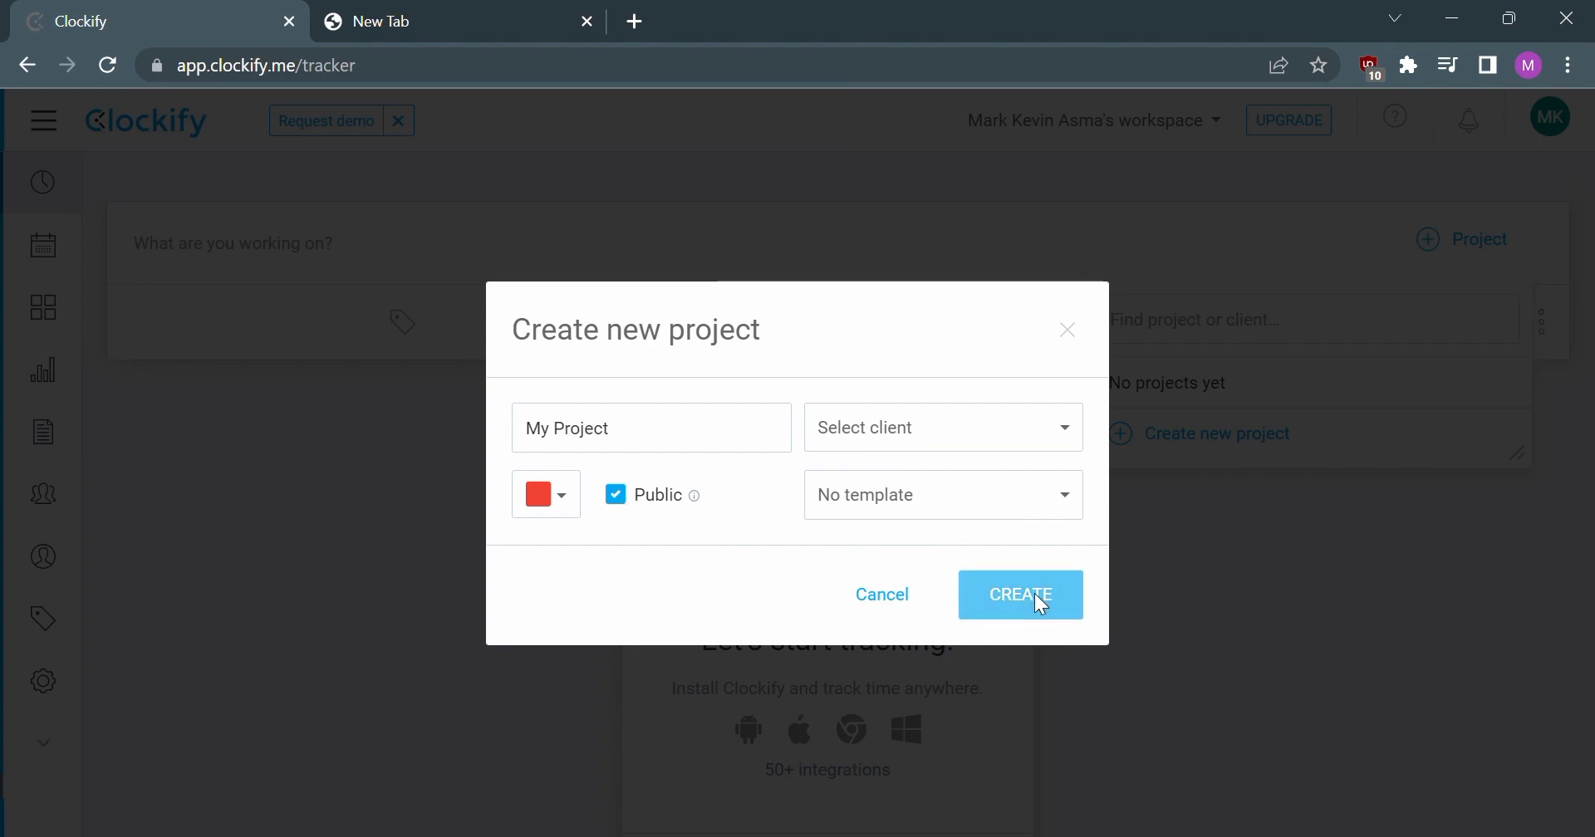
pyautogui.click(1019, 595)
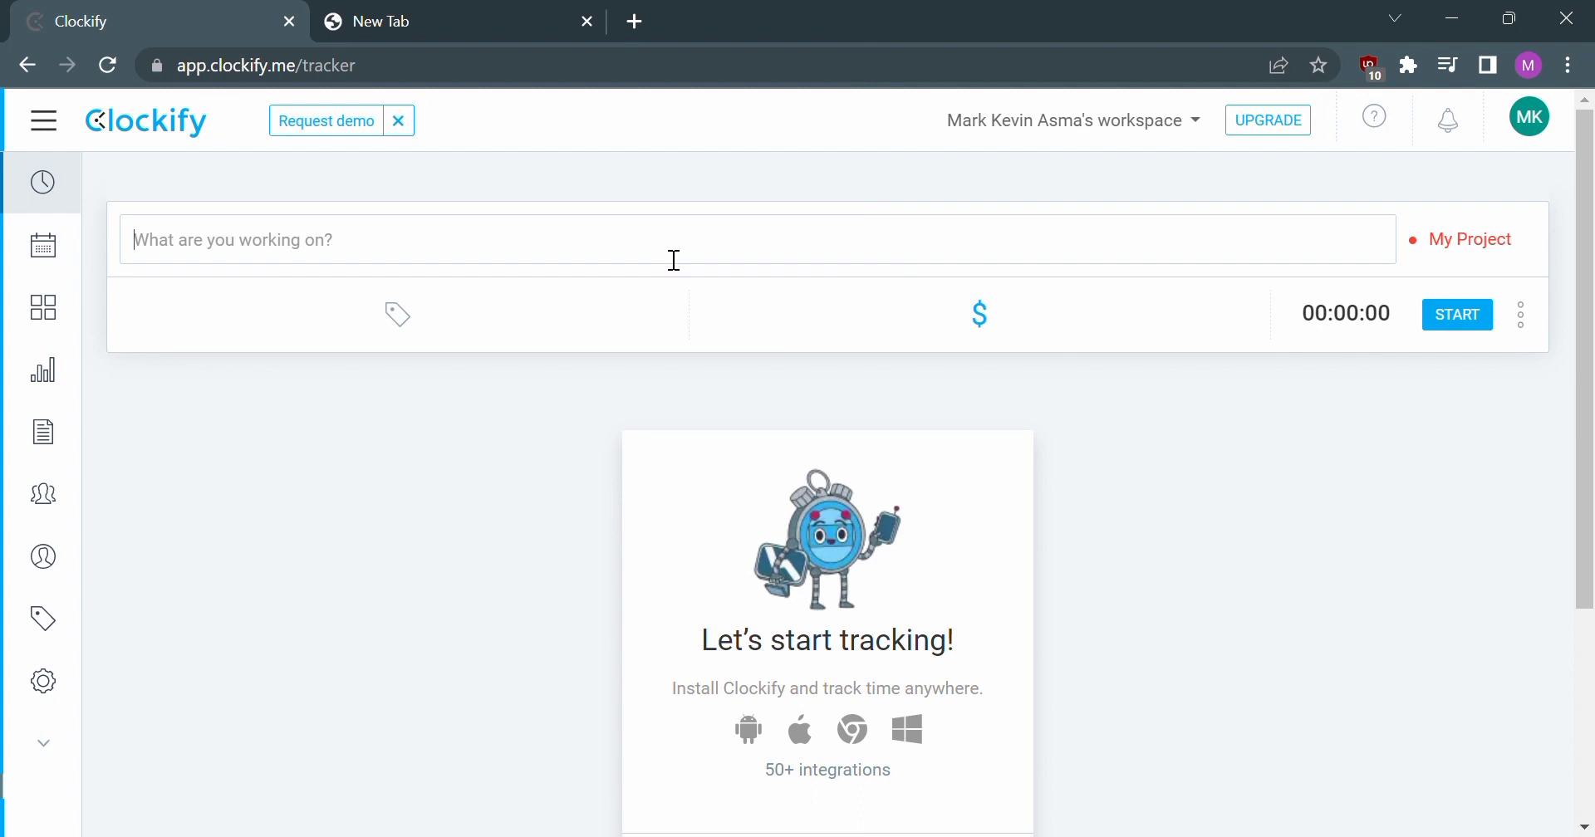
# - Describe the time entry as 'Proposal 1'
pyautogui.write('Pro')
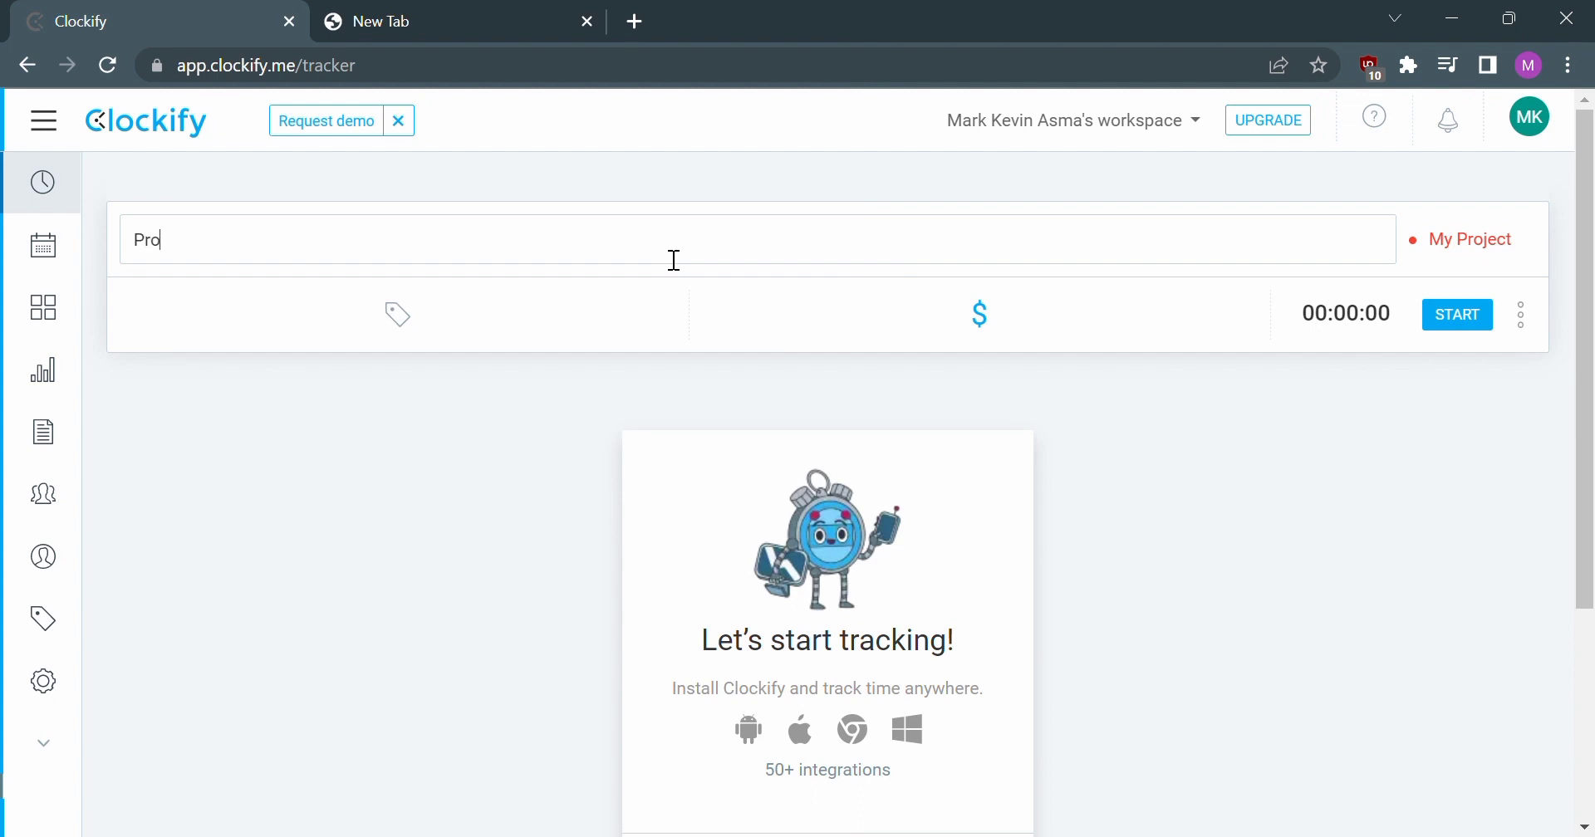
pyautogui.write('posal')
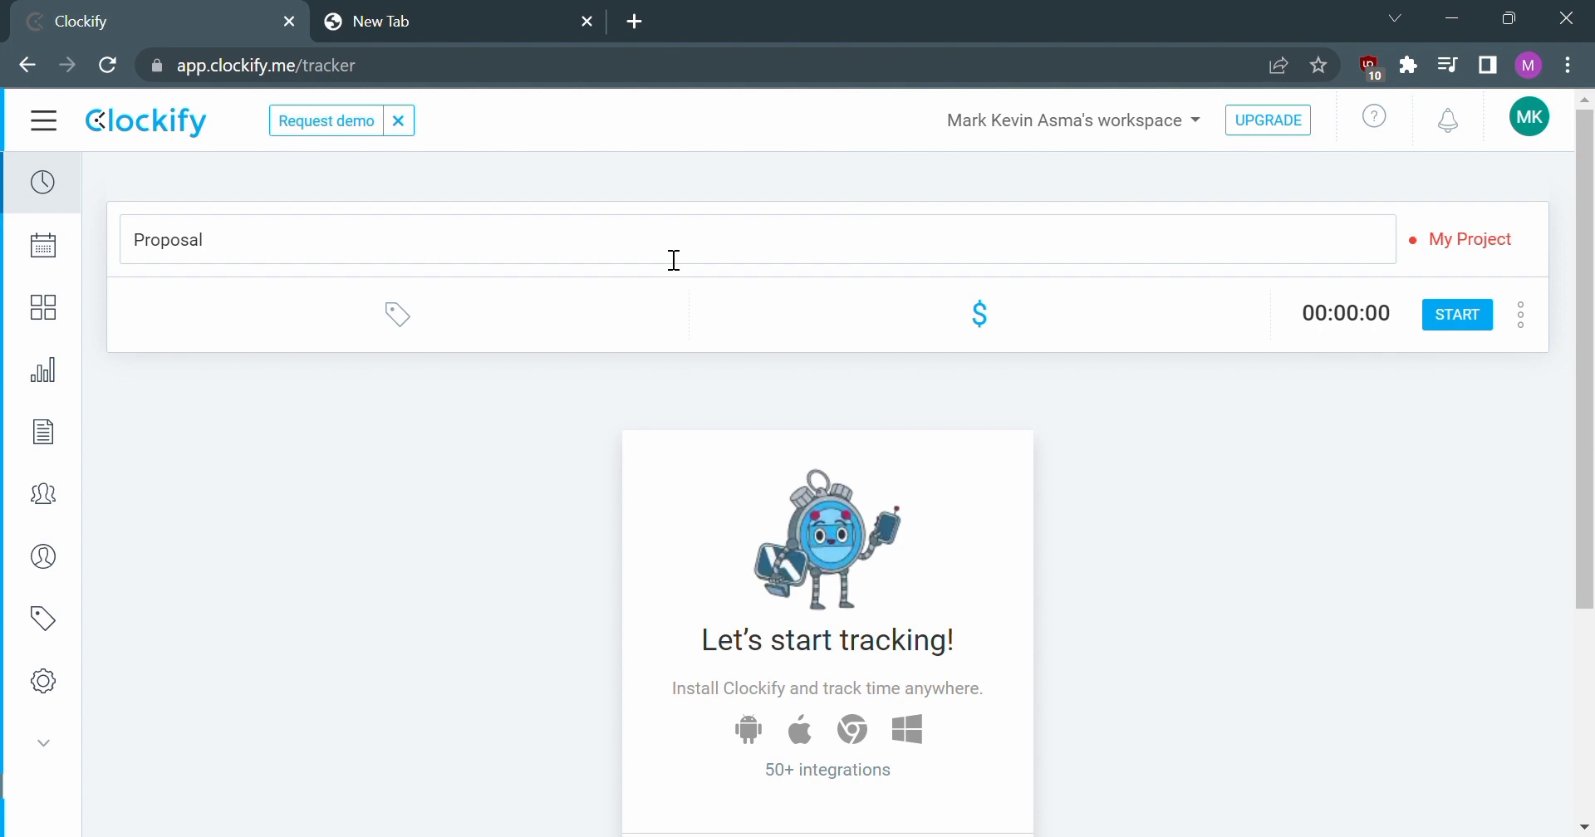
pyautogui.write('1')
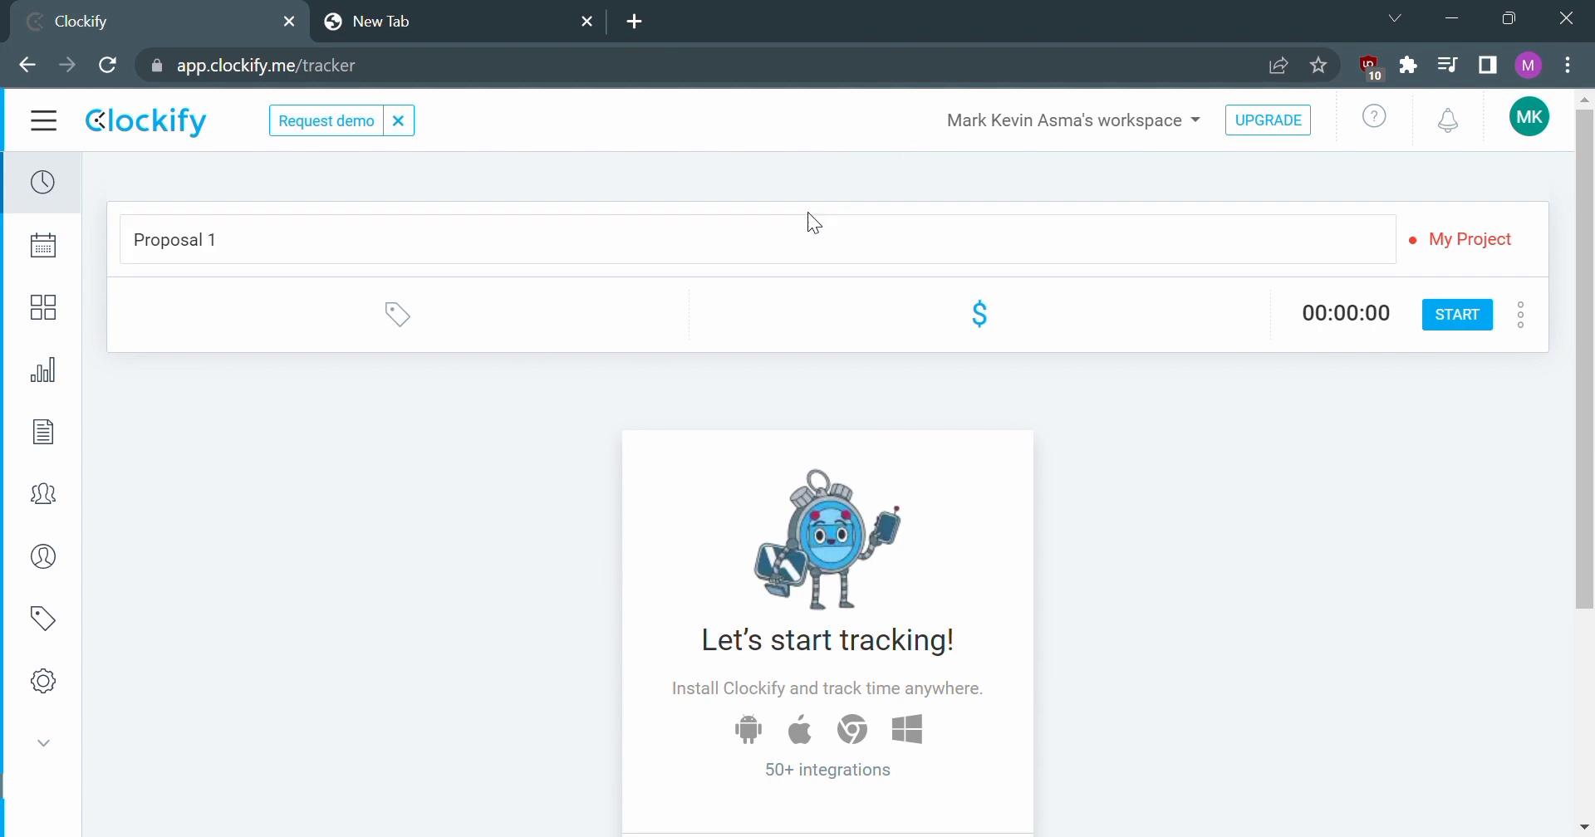
pyautogui.moveTo(43, 183)
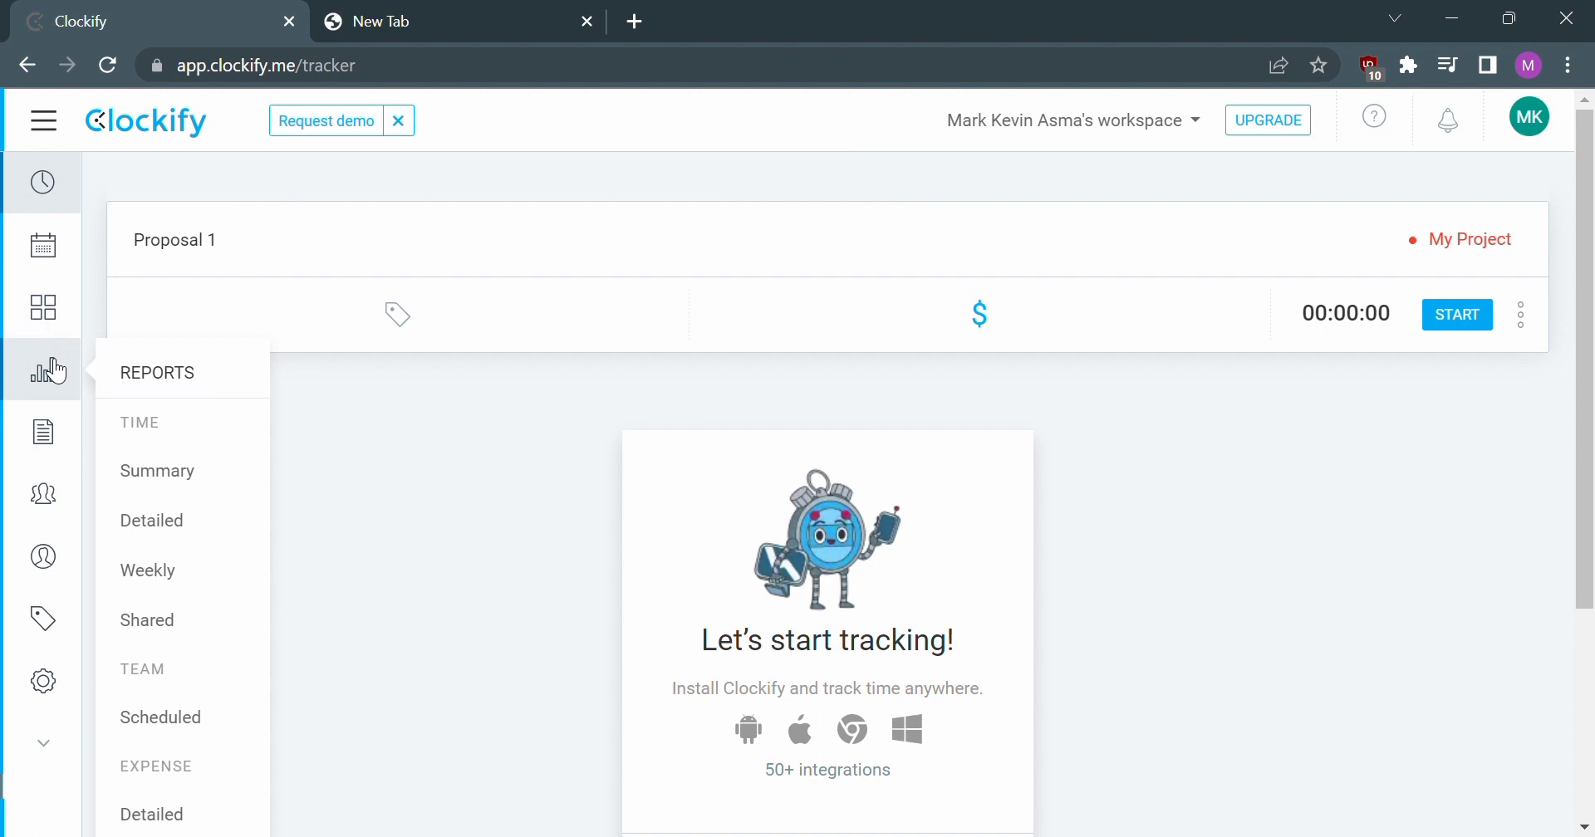
pyautogui.moveTo(43, 432)
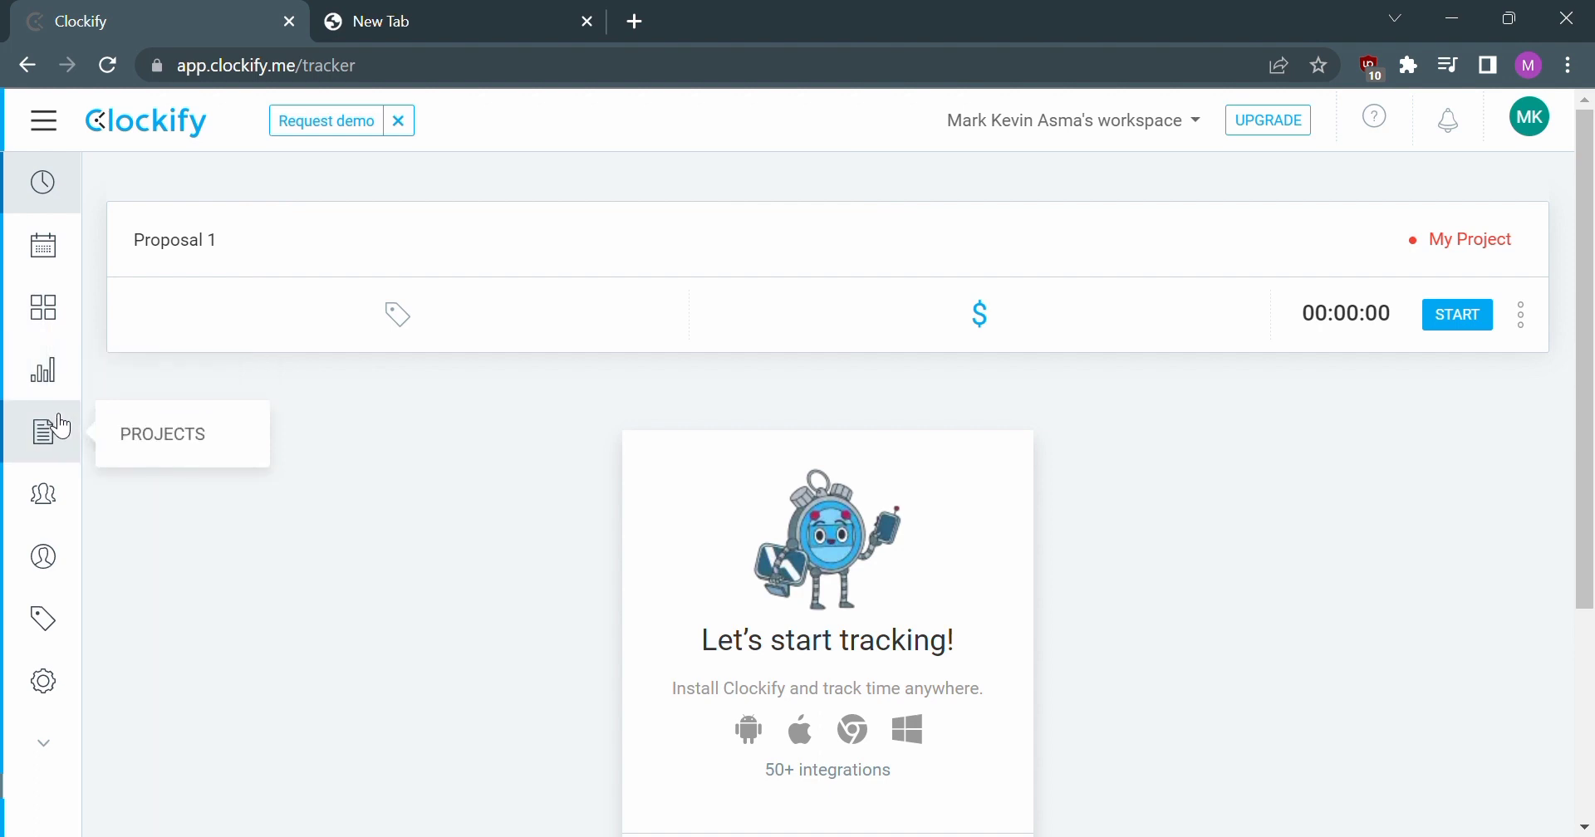
pyautogui.moveTo(47, 442)
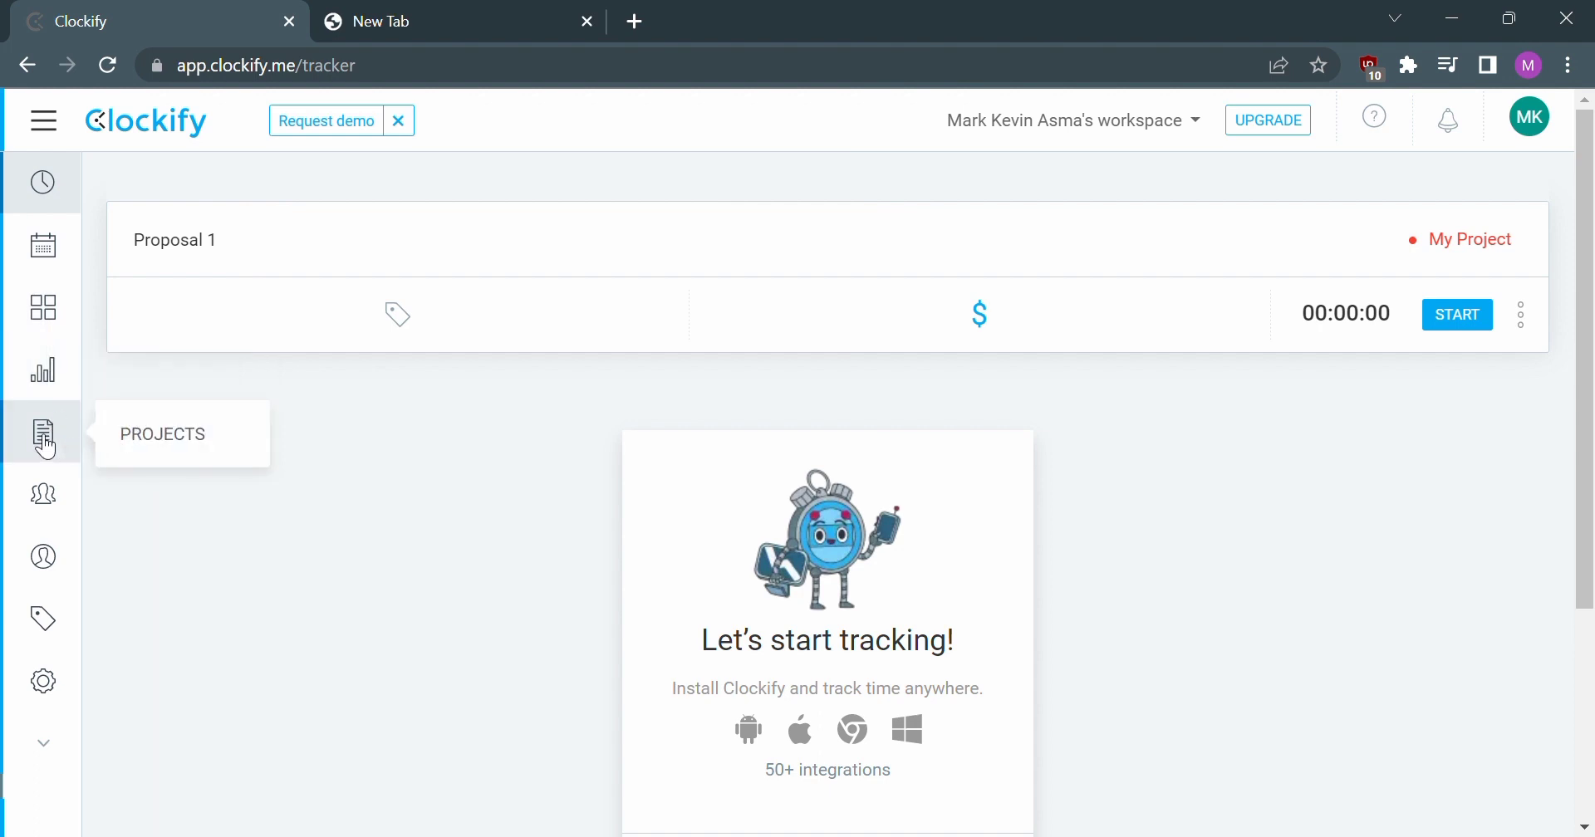
# - Go to the Projects page, where My Project is listed with its red marker
pyautogui.click(42, 432)
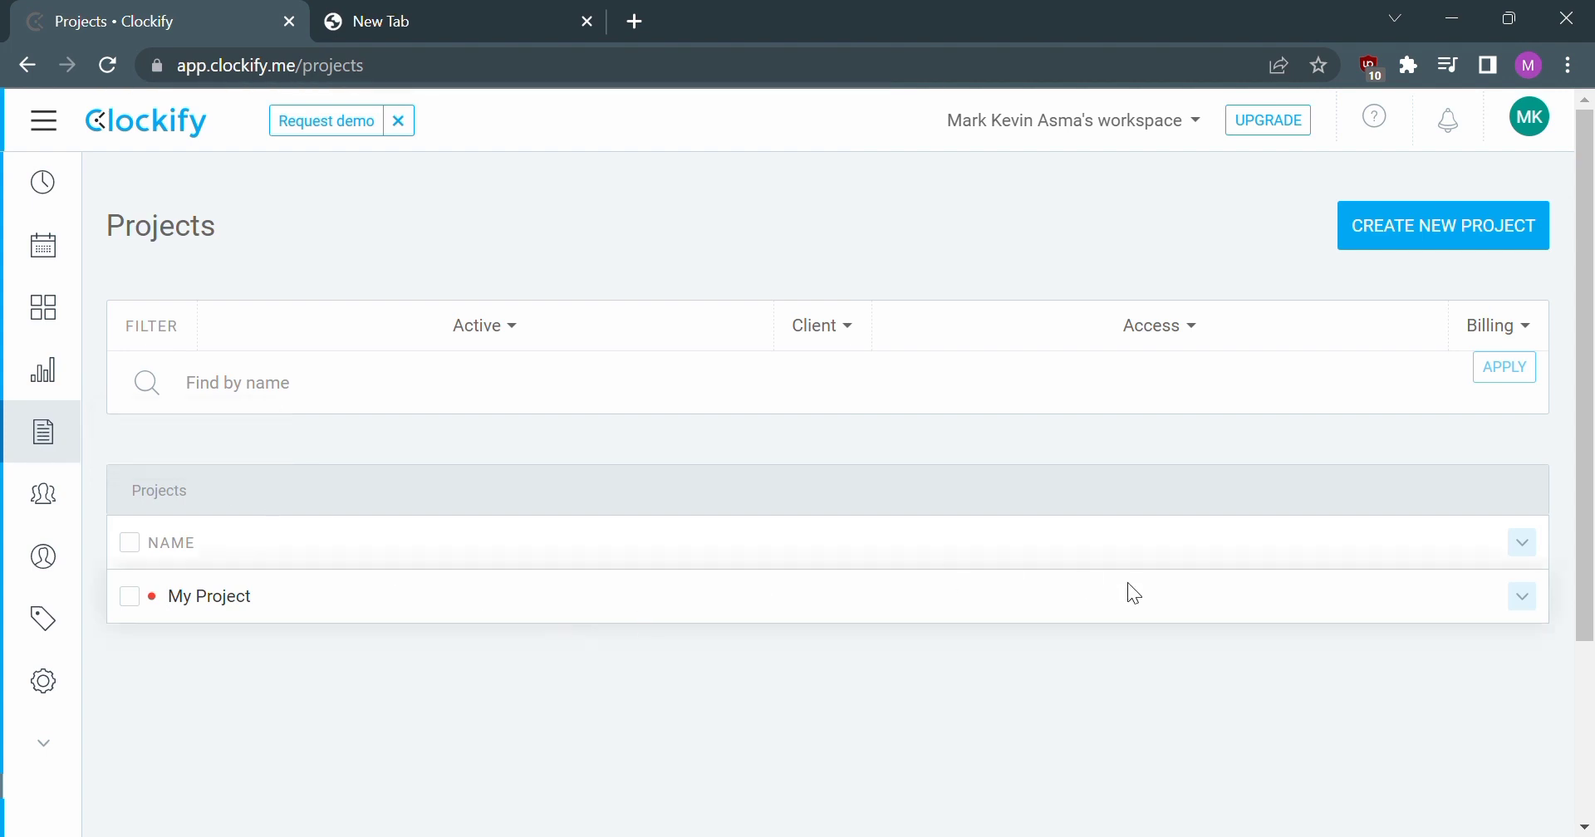
pyautogui.moveTo(1298, 77)
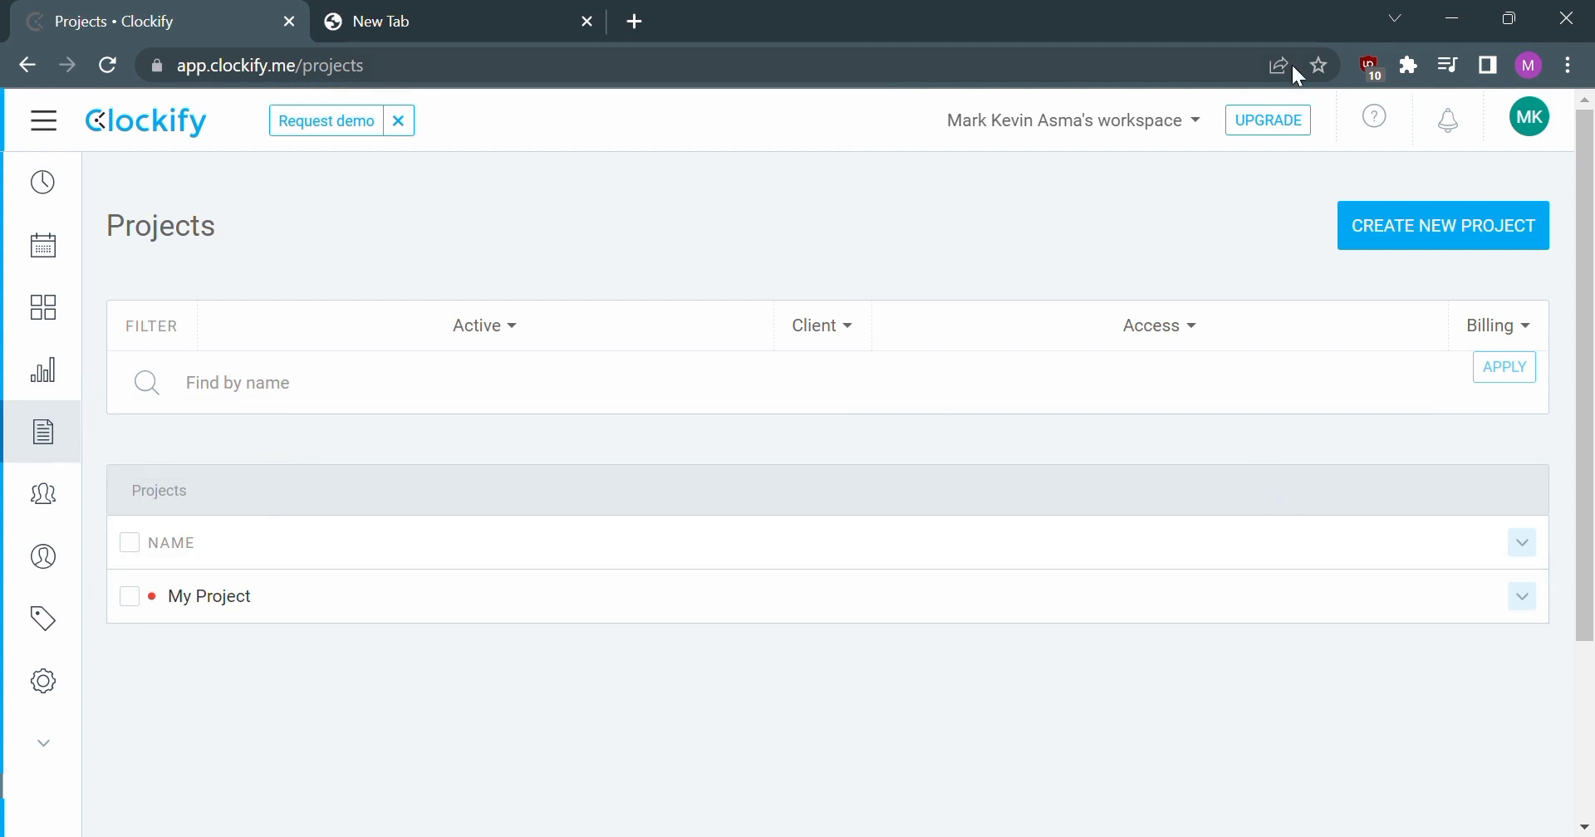